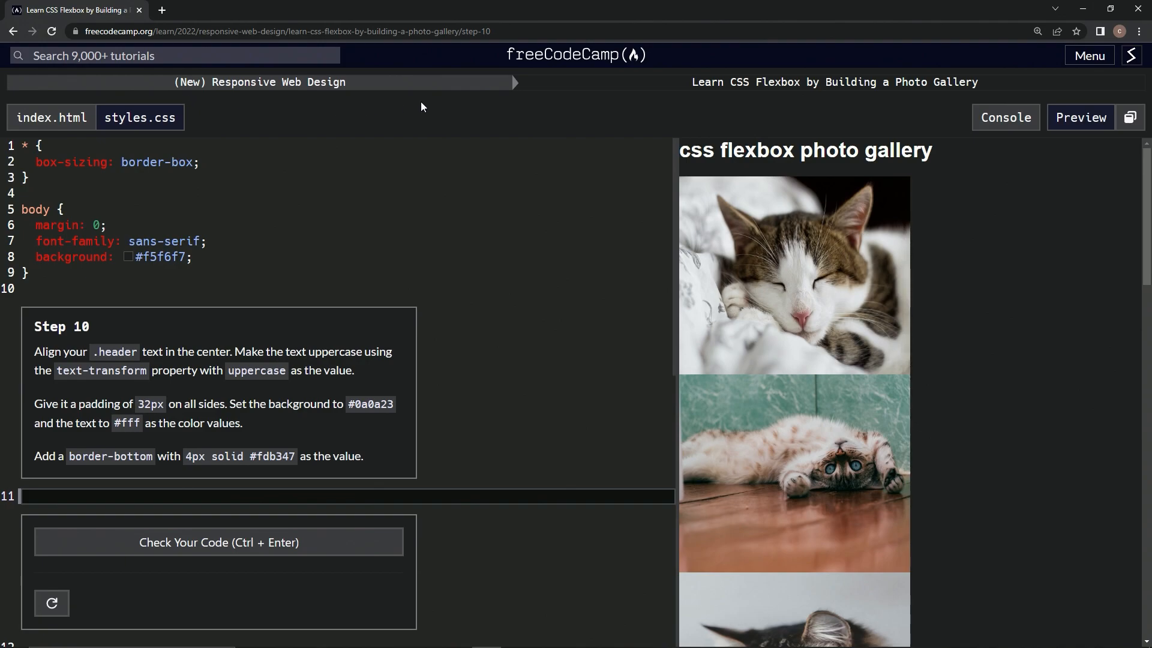
pyautogui.moveTo(802, 101)
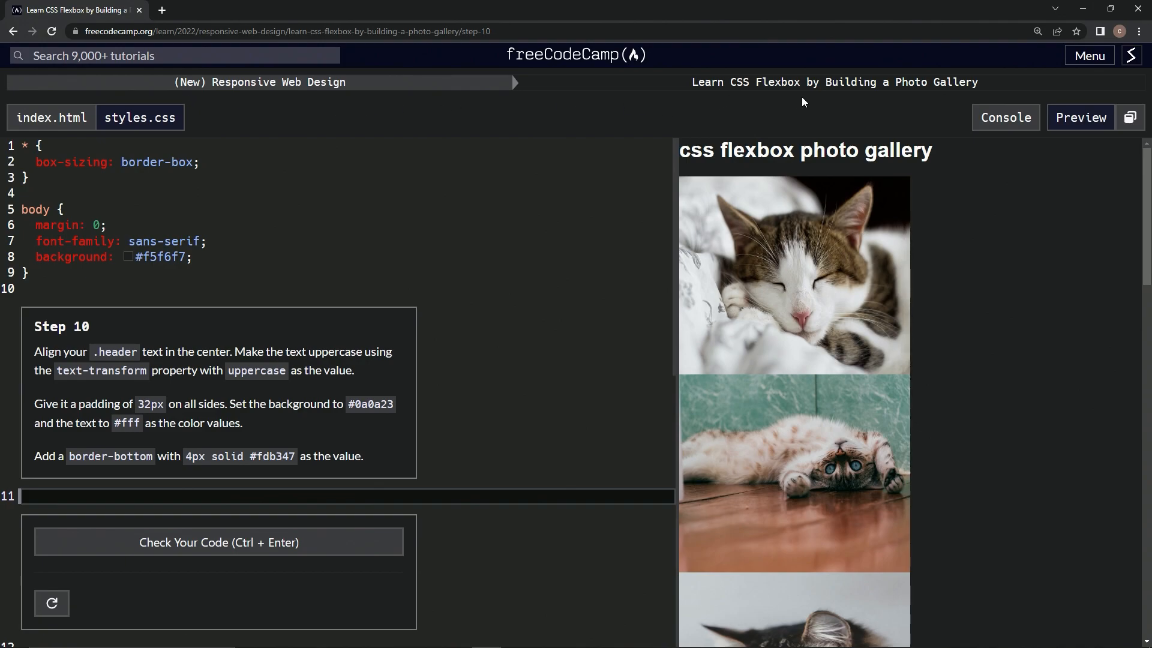
pyautogui.moveTo(176, 317)
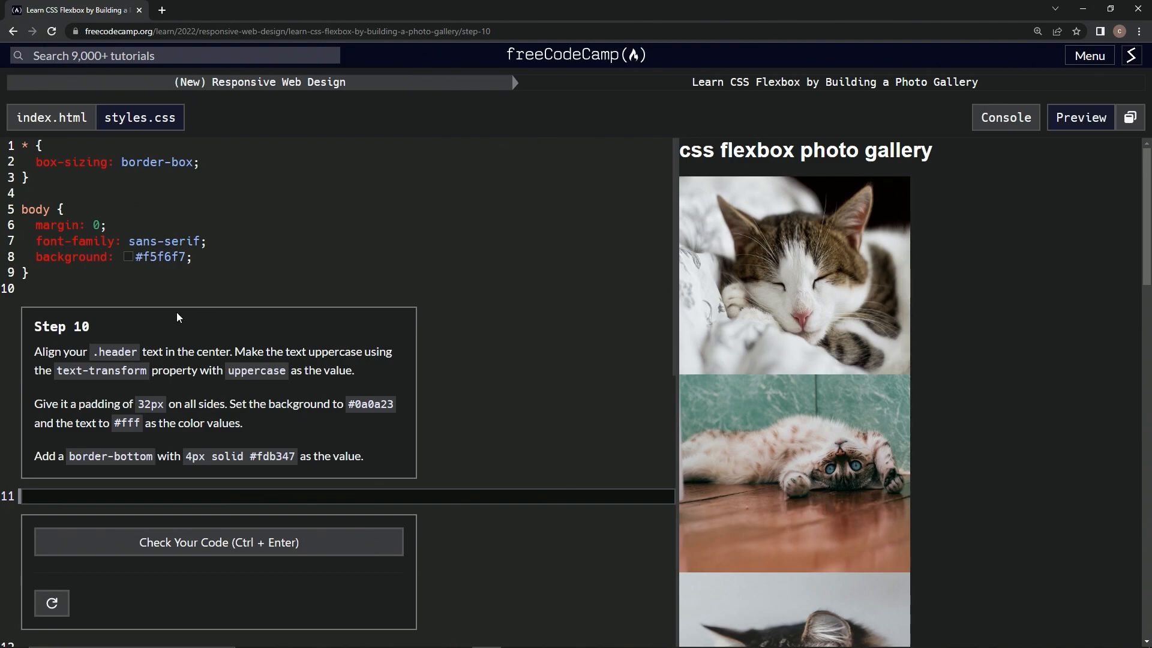
pyautogui.moveTo(42, 359)
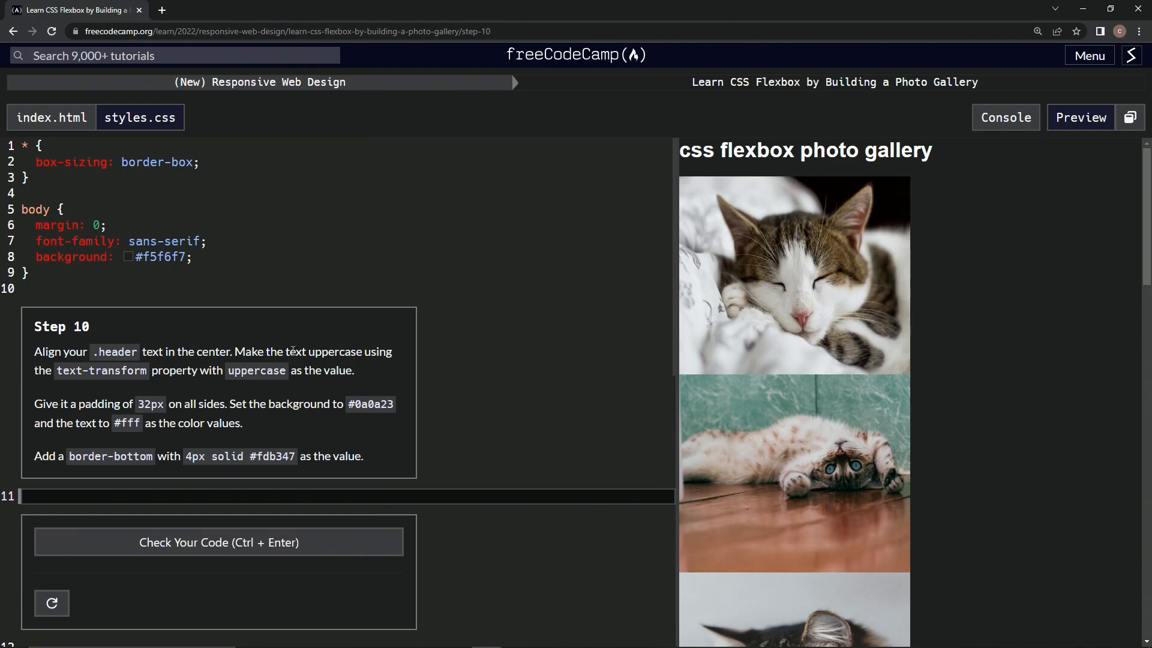
pyautogui.moveTo(114, 387)
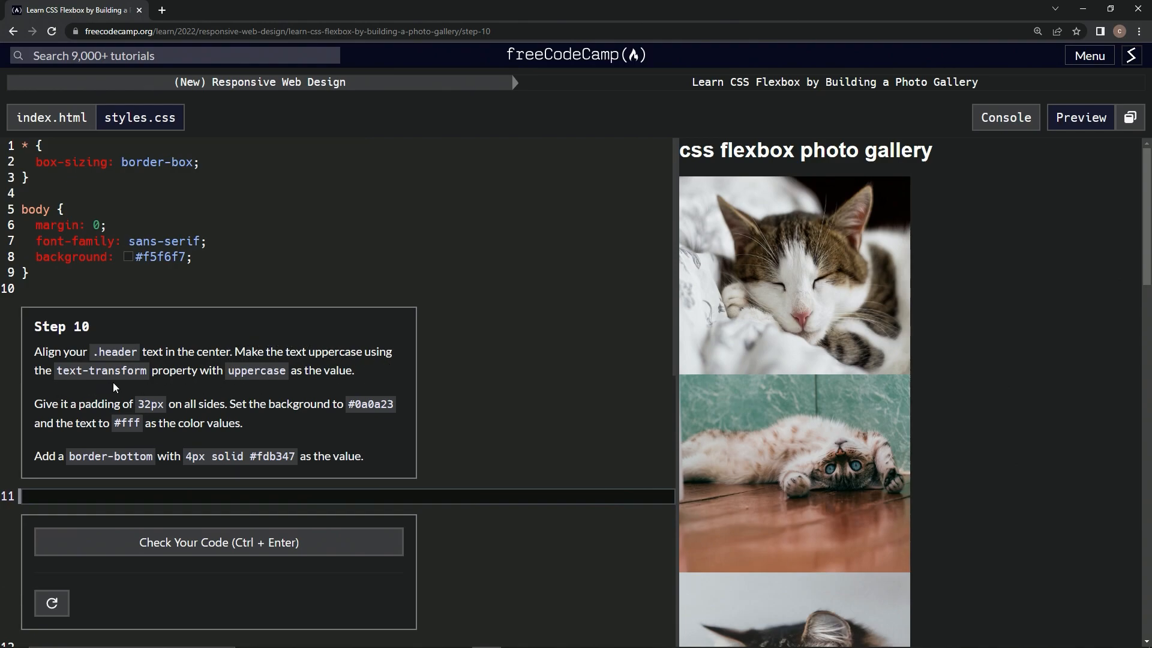
pyautogui.moveTo(300, 389)
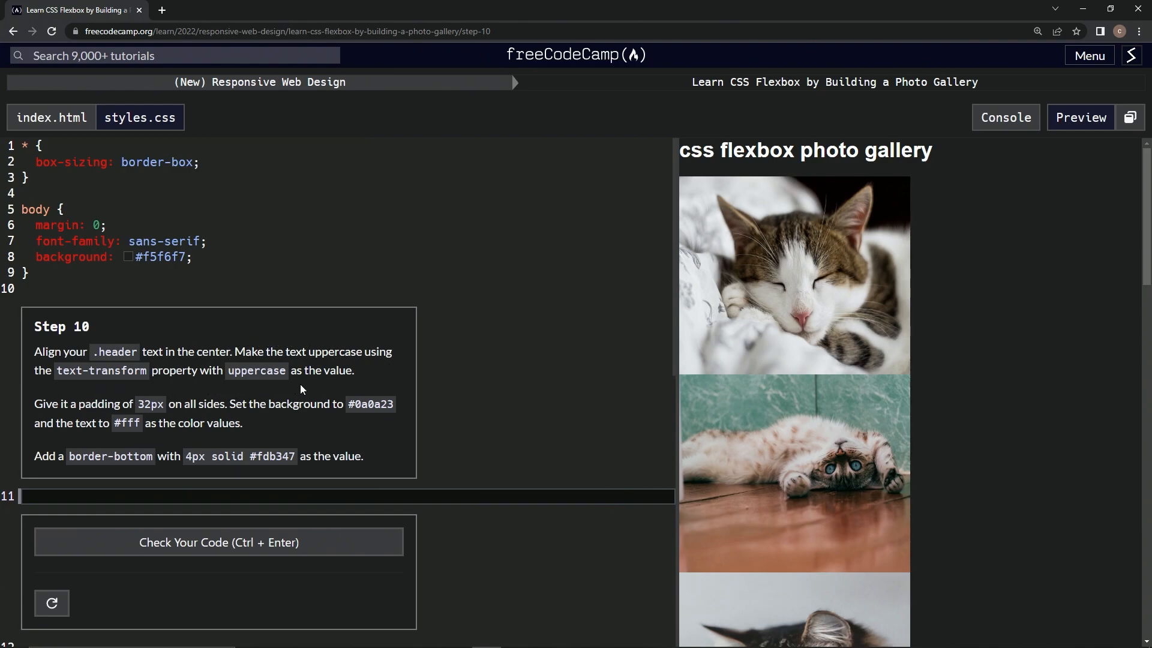
pyautogui.moveTo(107, 419)
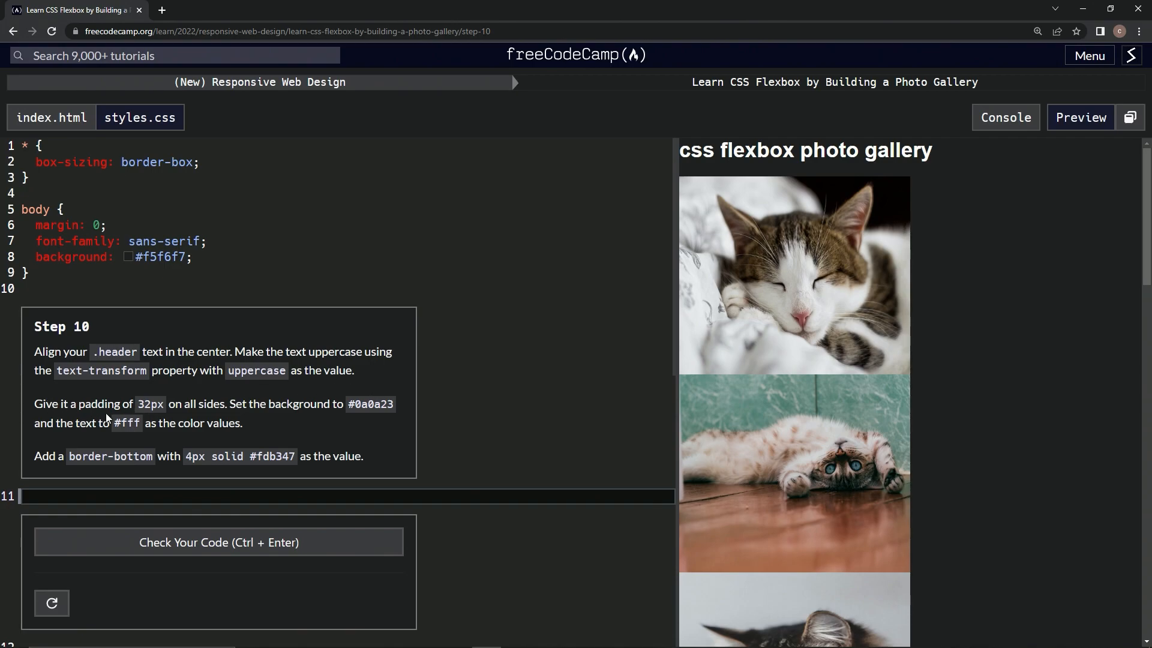
pyautogui.moveTo(230, 406)
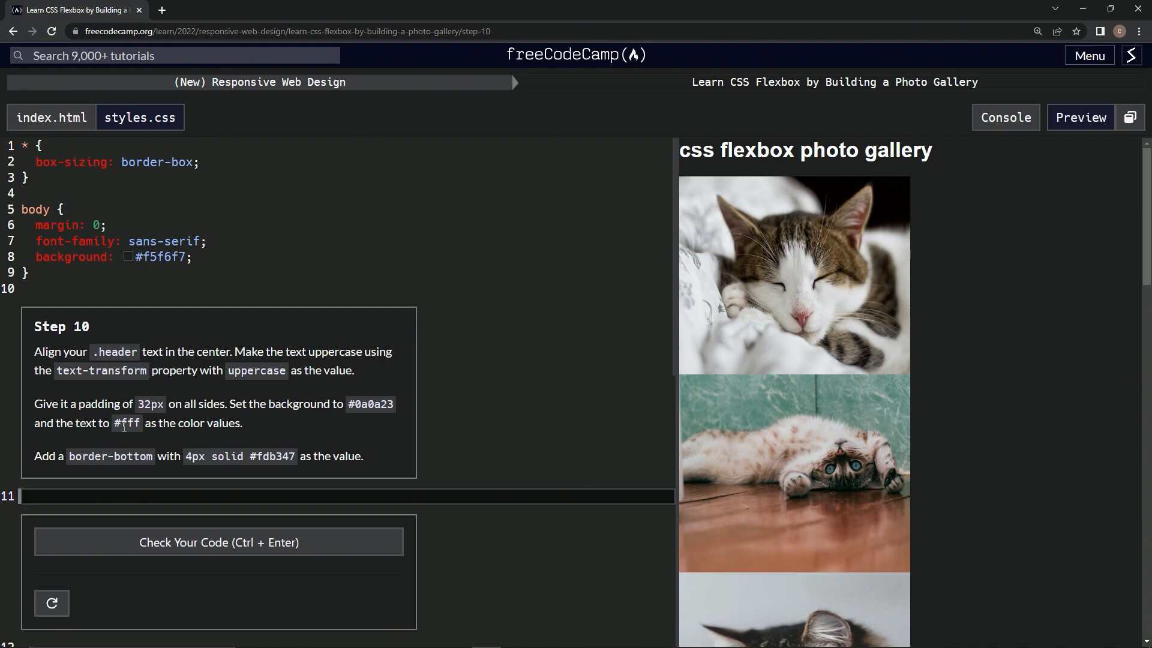
pyautogui.moveTo(214, 437)
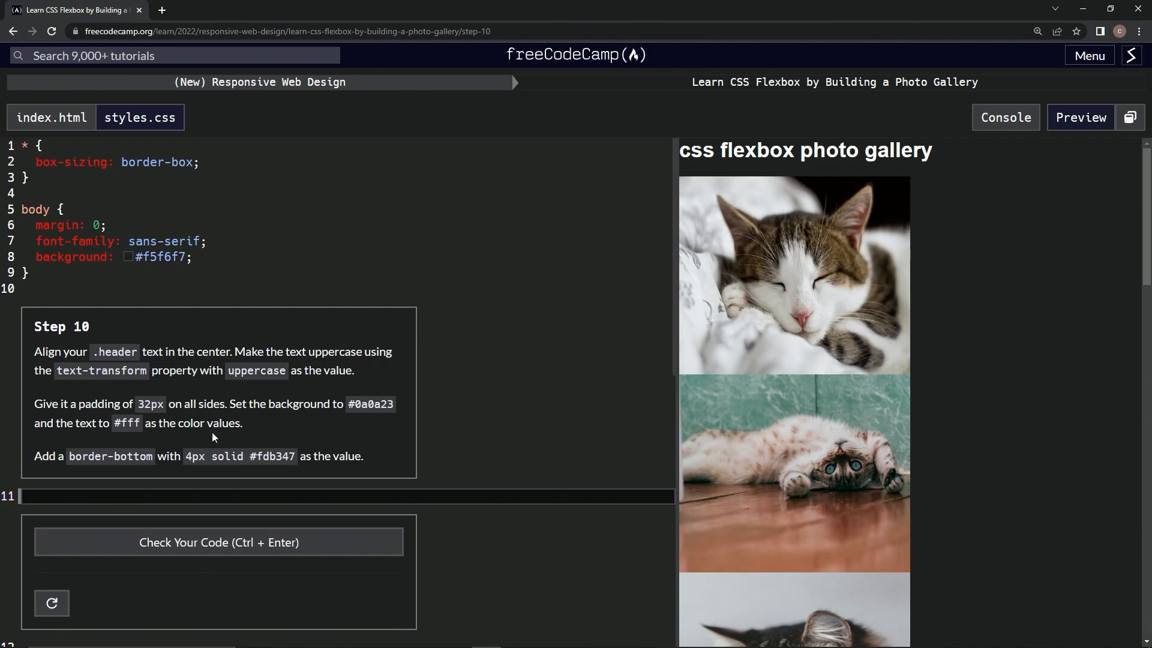
pyautogui.moveTo(66, 460)
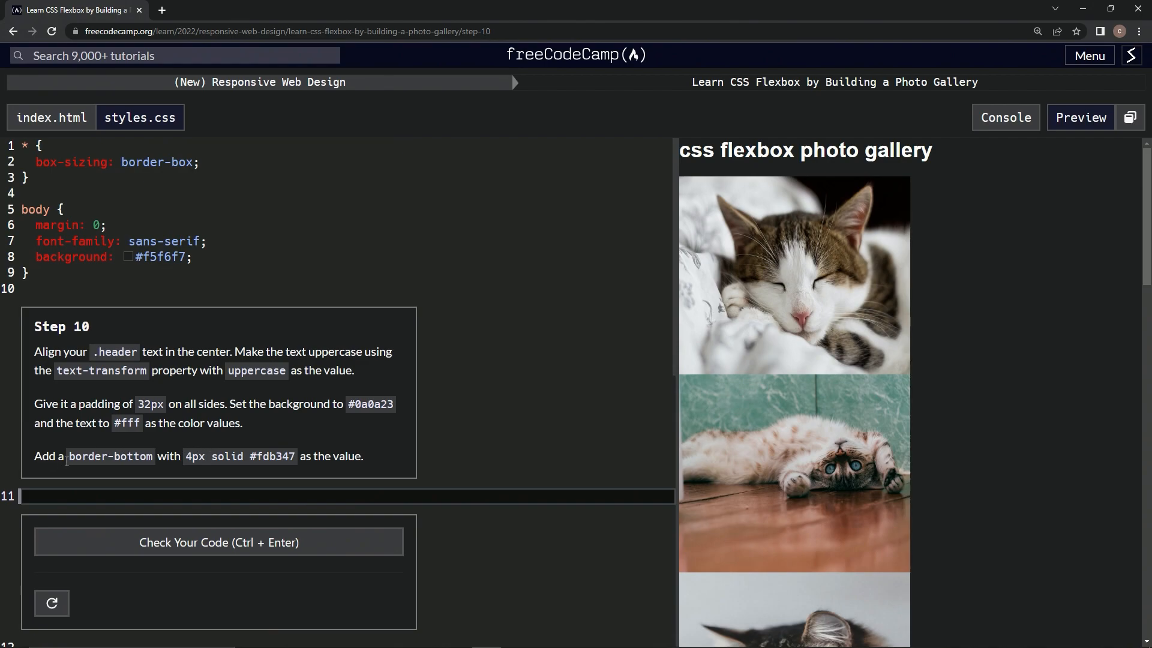
pyautogui.moveTo(179, 472)
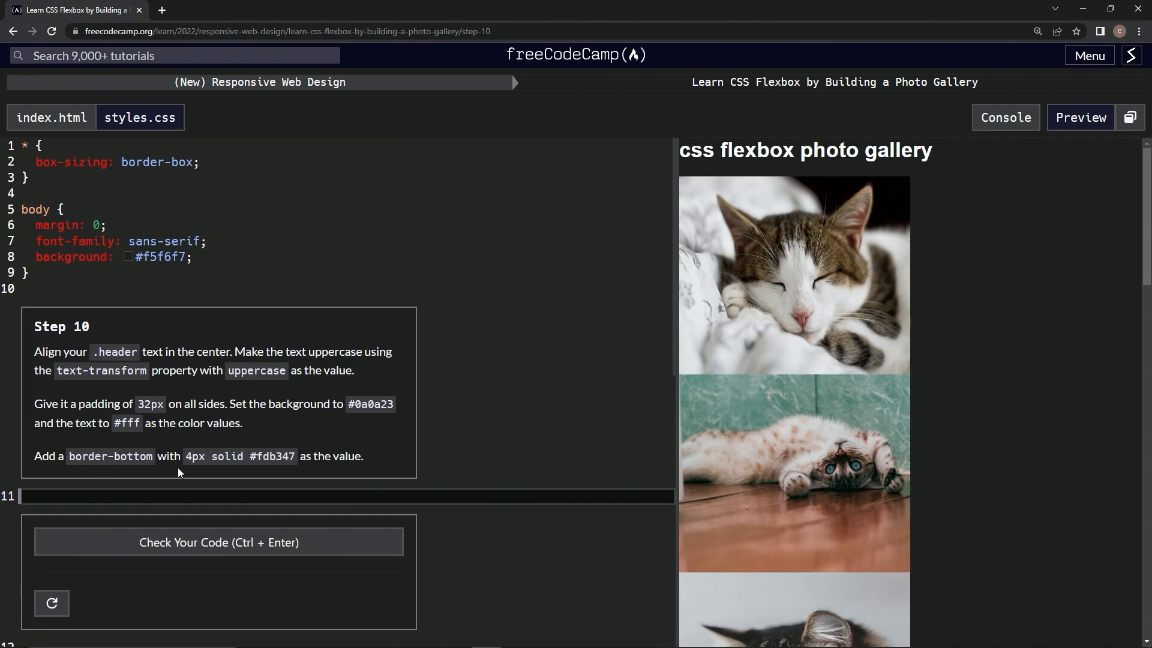
pyautogui.moveTo(291, 461)
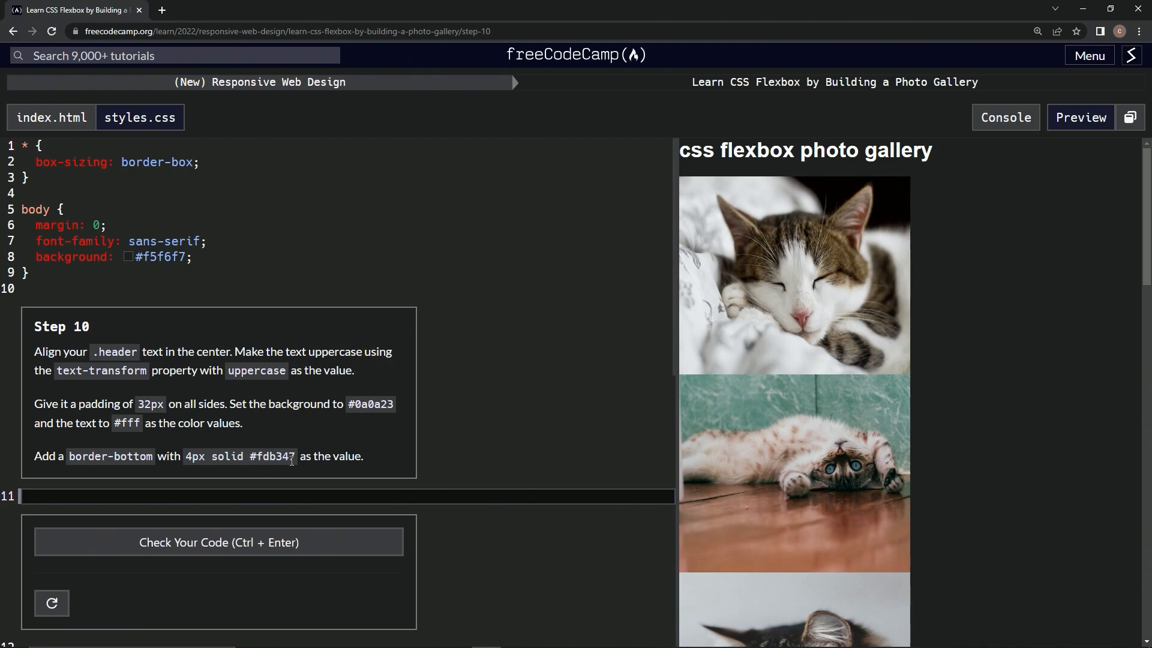
pyautogui.moveTo(317, 499)
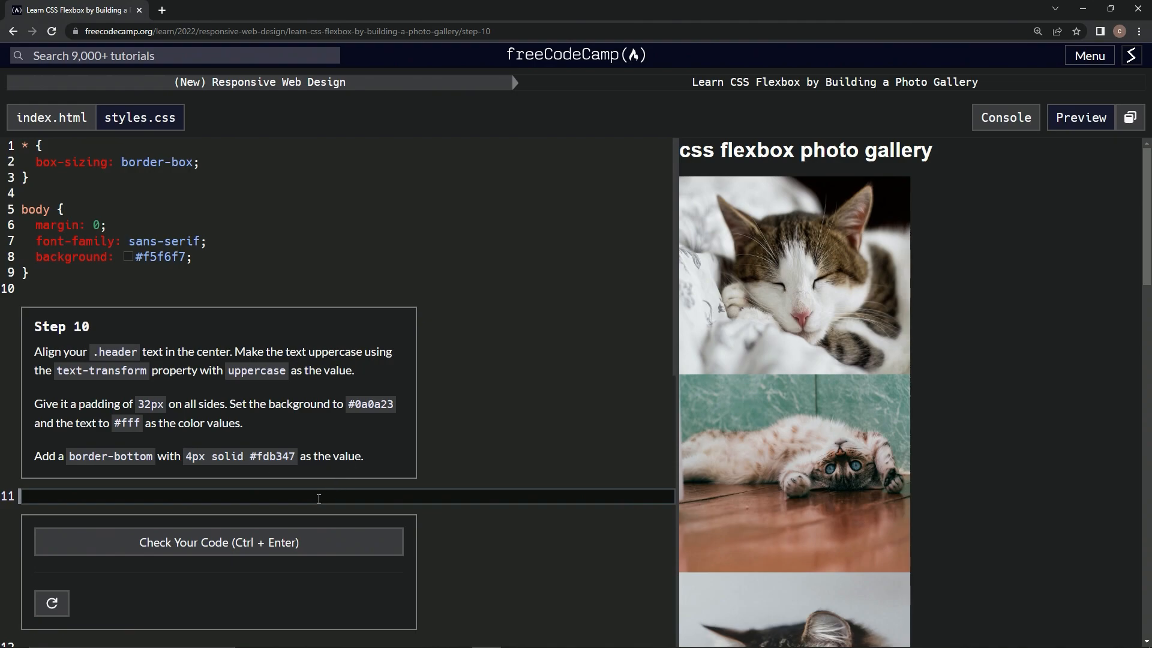
# Step: Write a .header rule in styles.css containing text-align: center
pyautogui.write('.h')
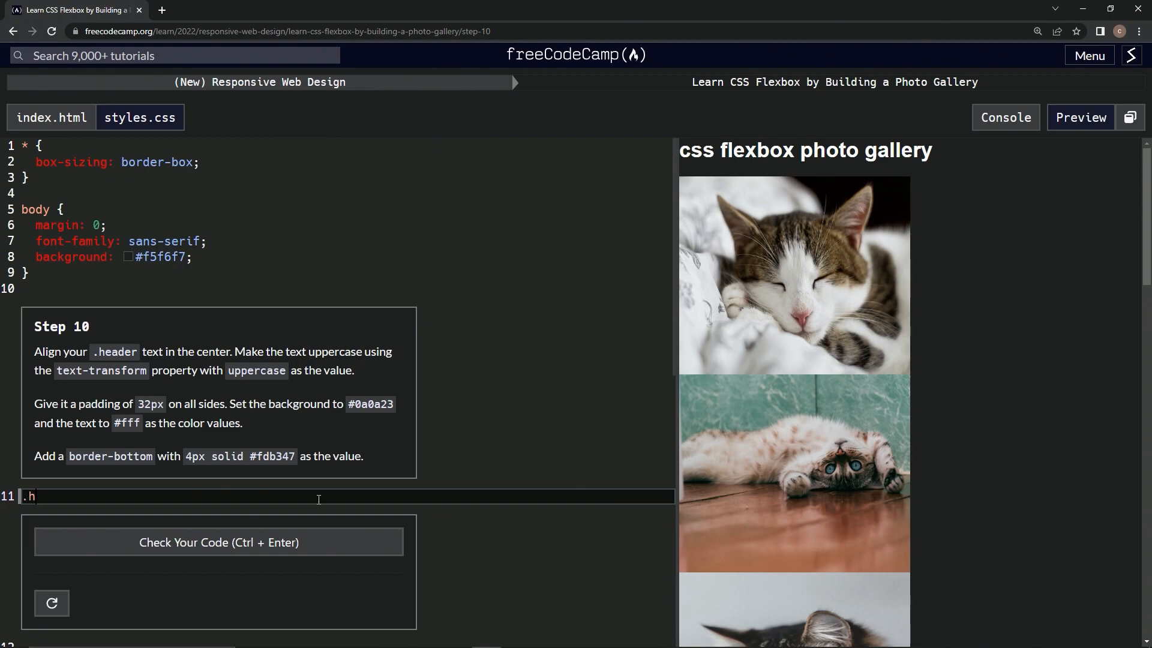
pyautogui.write('eader')
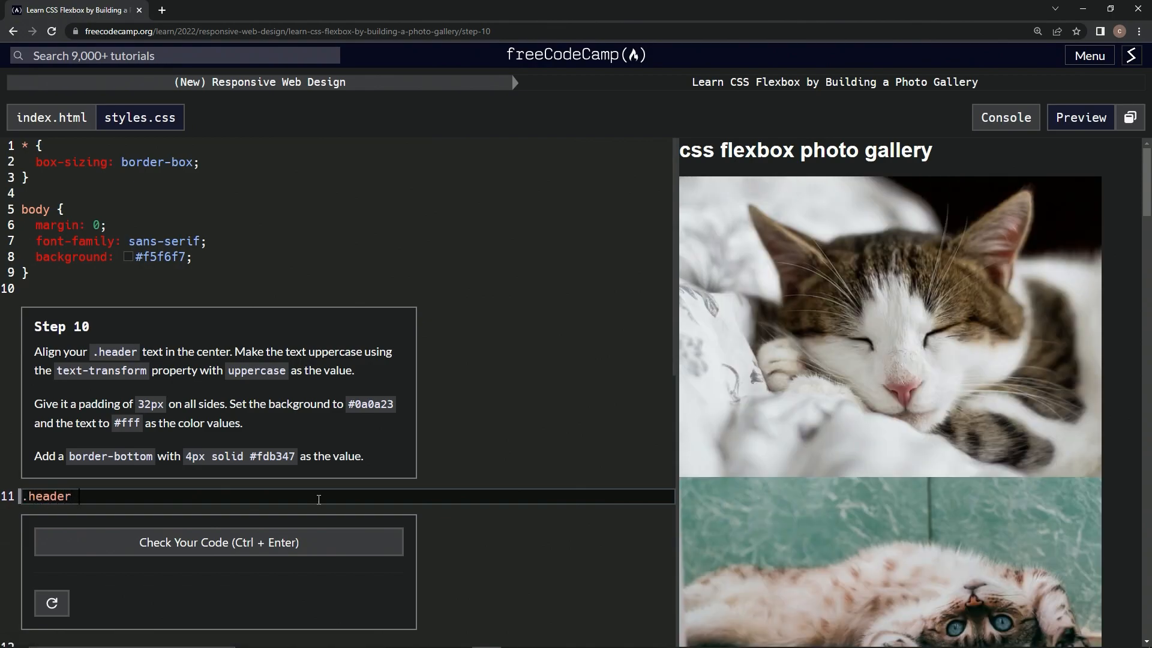
pyautogui.write('{')
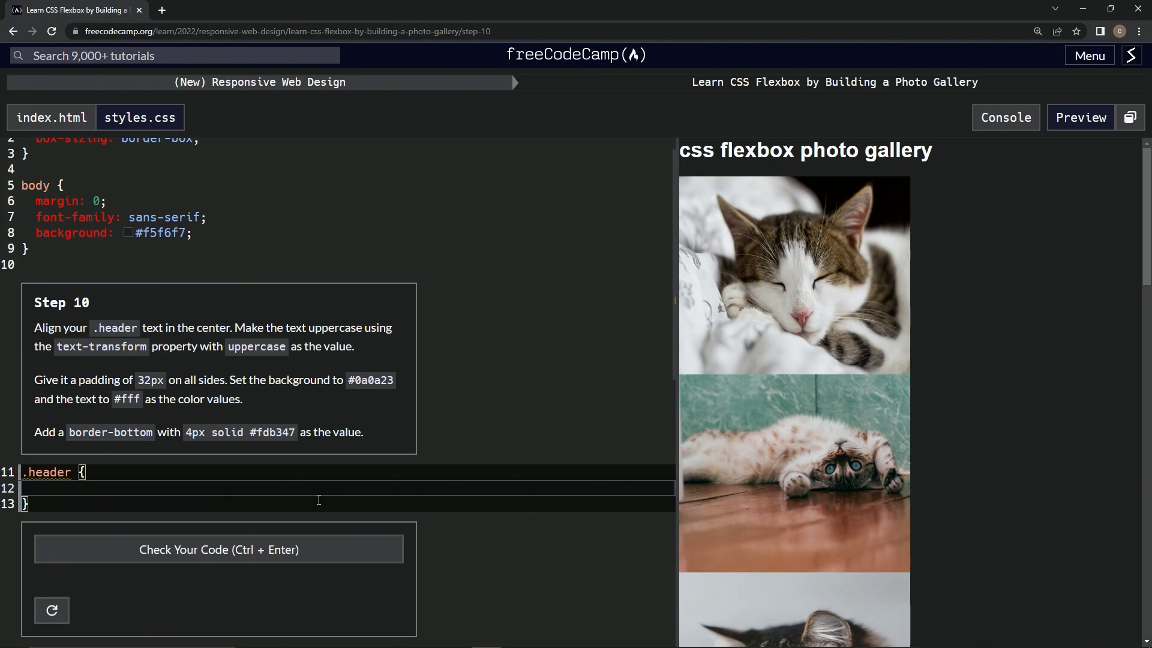
pyautogui.write('t')
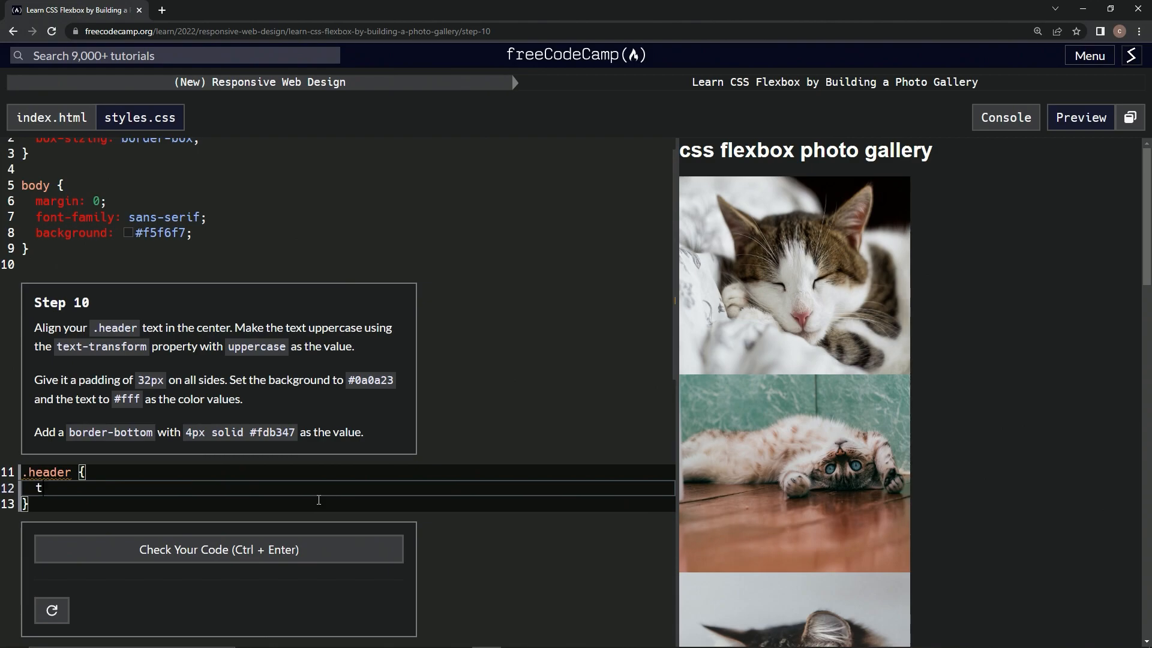
pyautogui.write('ext-')
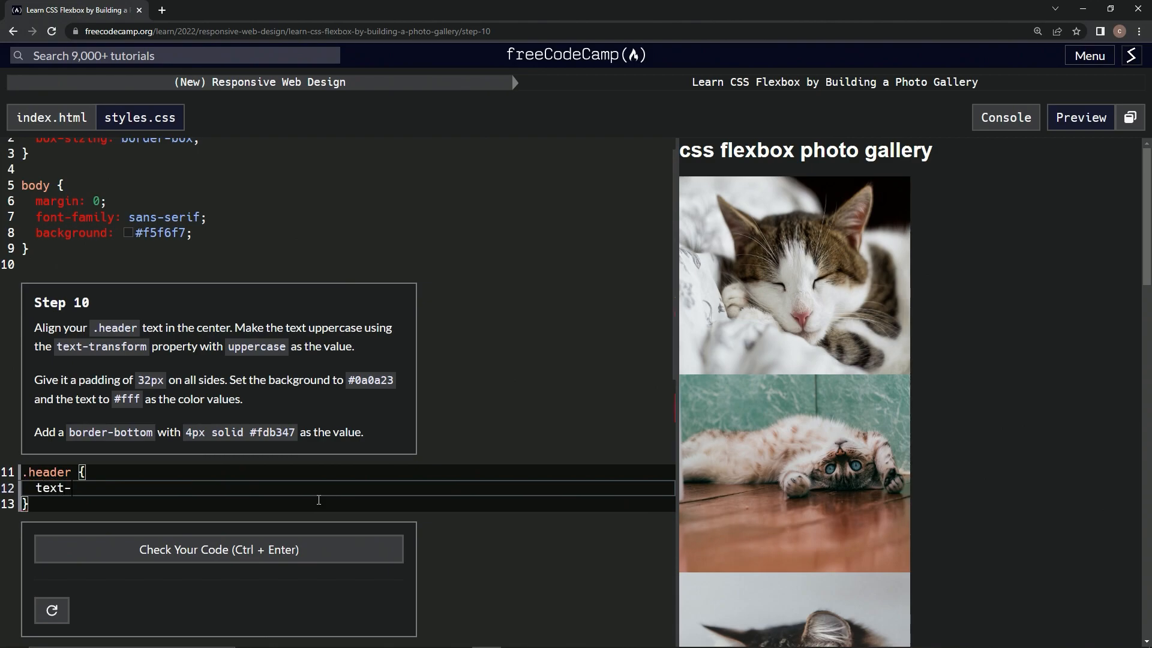
pyautogui.write('align')
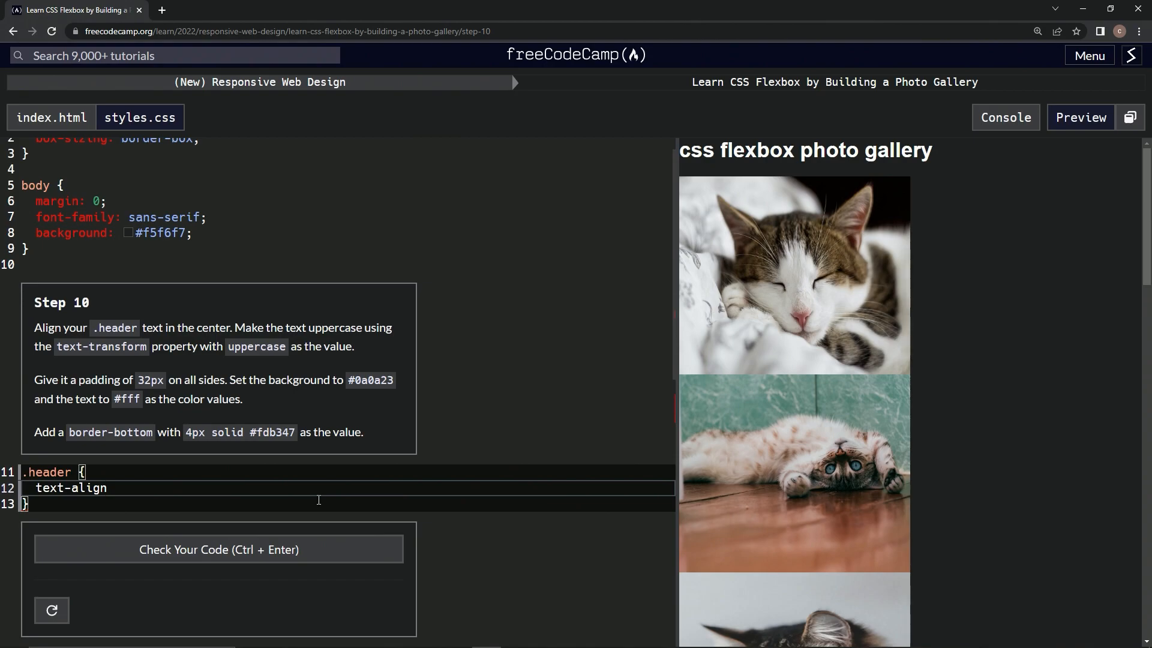
pyautogui.write(': cent')
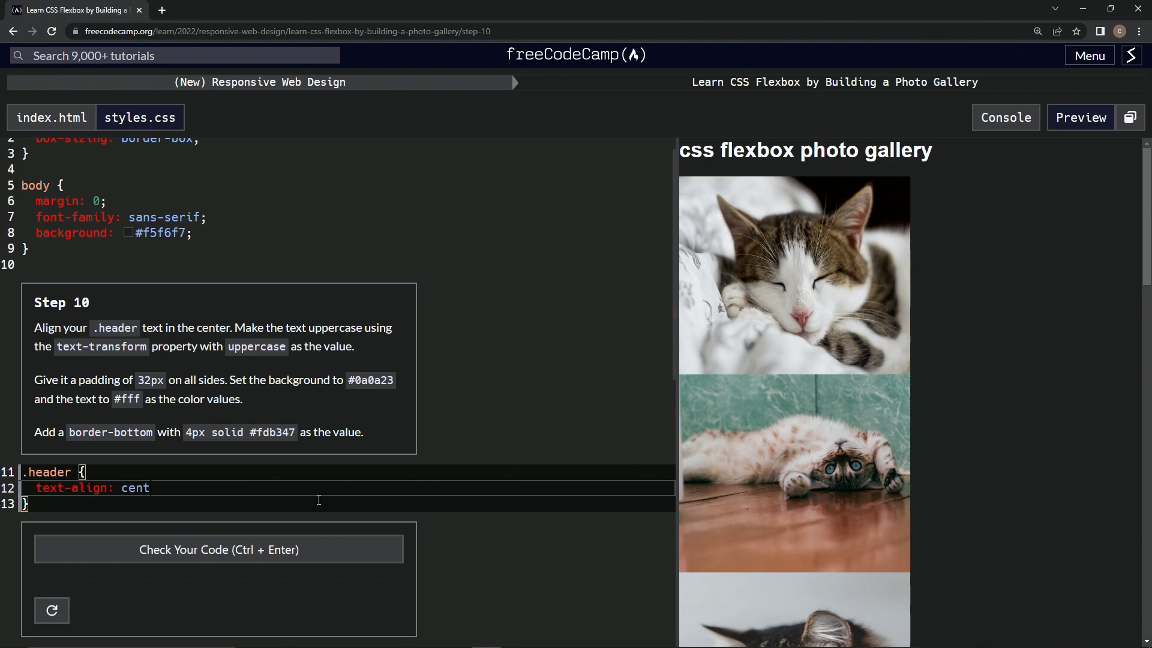
pyautogui.write('er;')
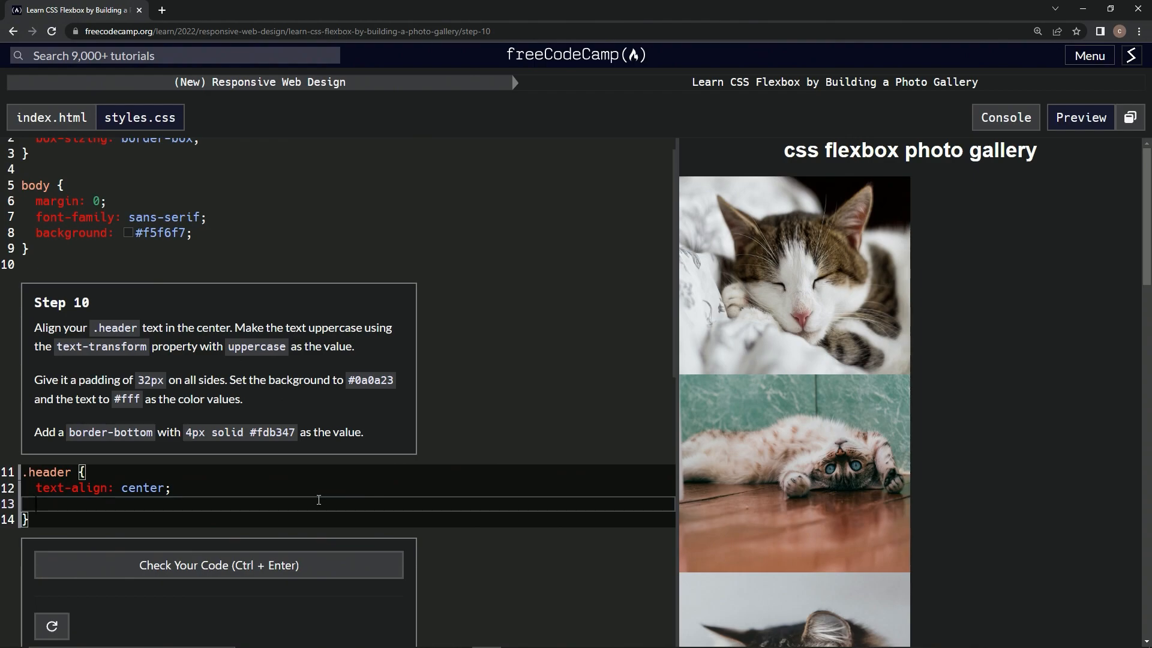
# Step: Add text-transform: uppercase and padding: 32px to the .header rule
pyautogui.write('text')
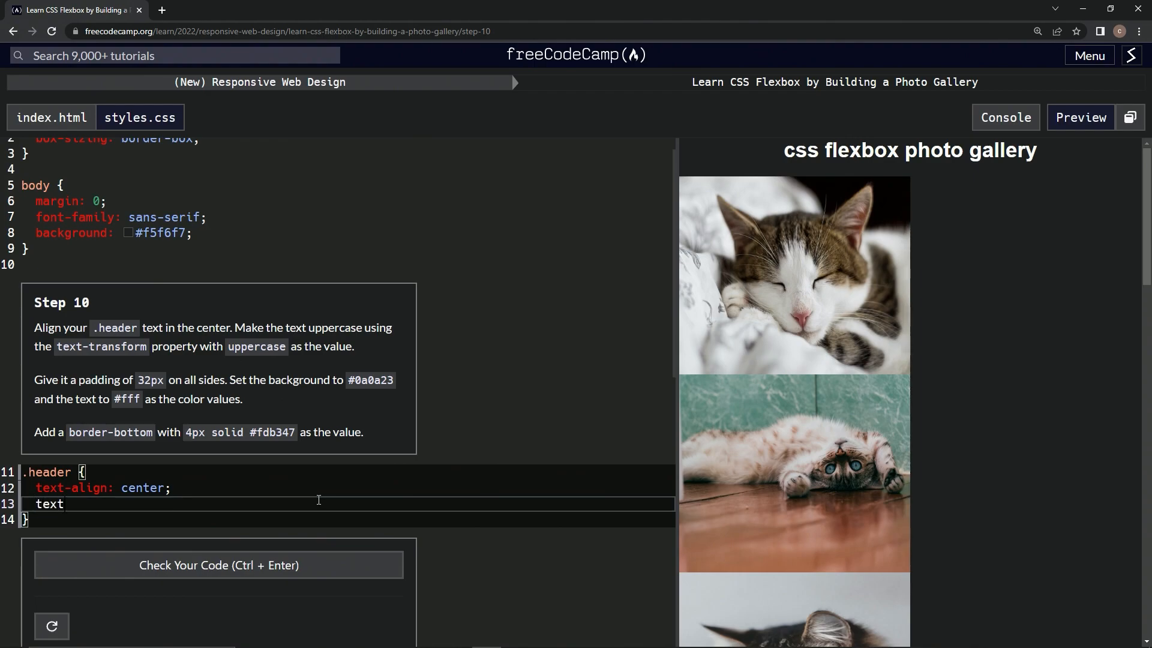
pyautogui.write('-trans')
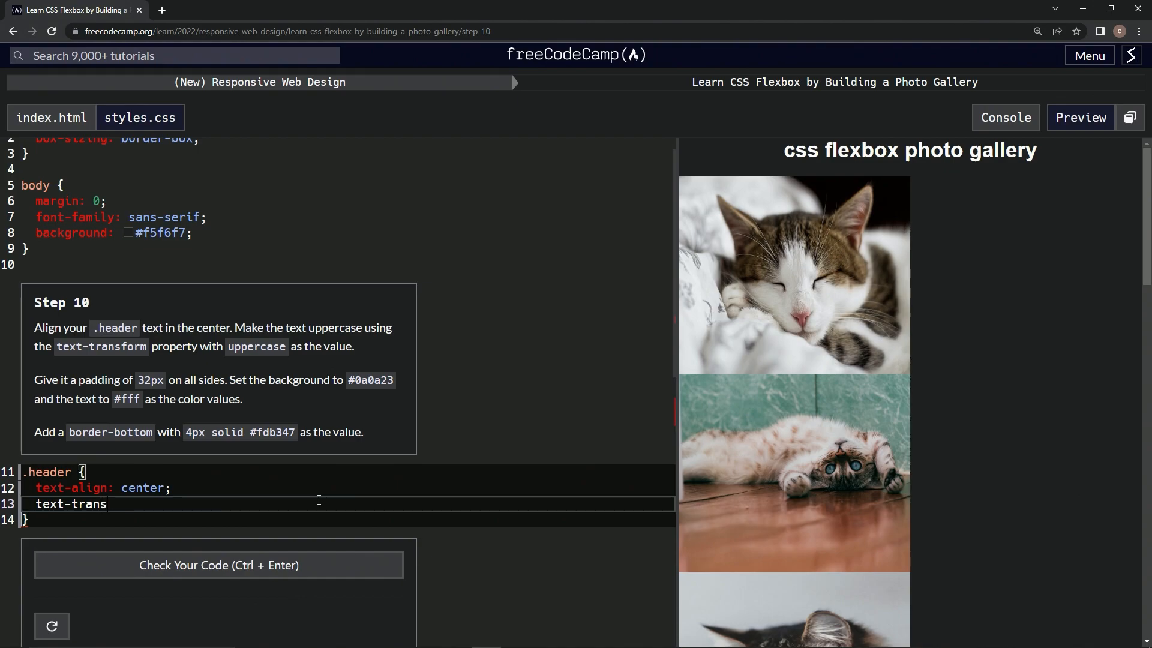
pyautogui.write('form:')
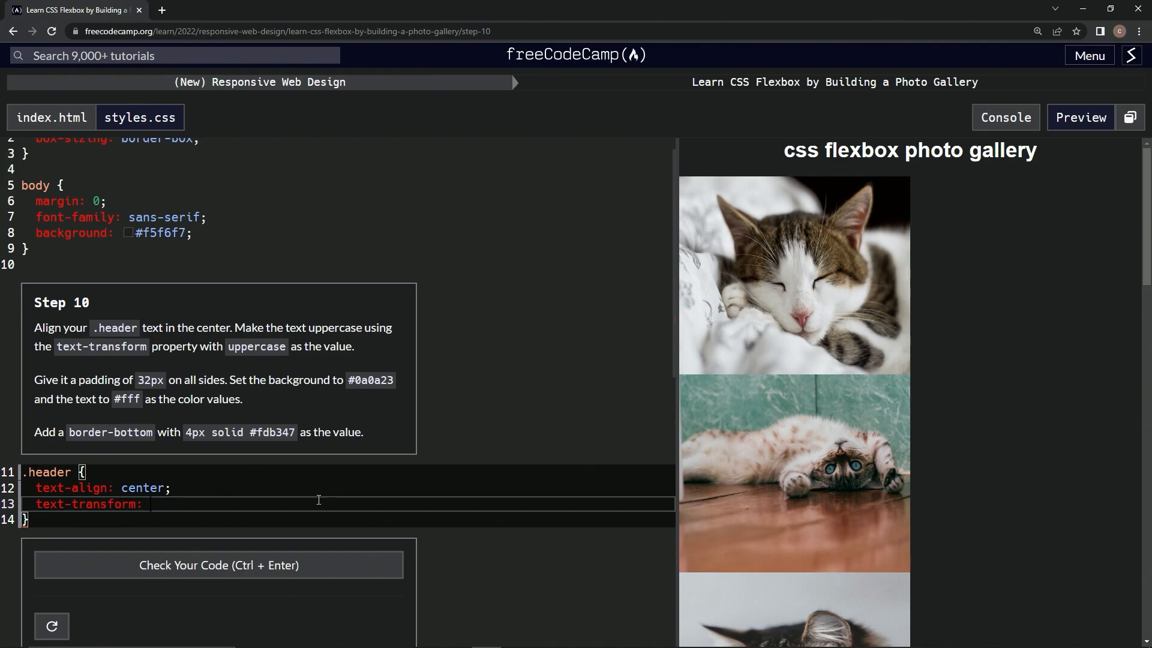
pyautogui.write('upp')
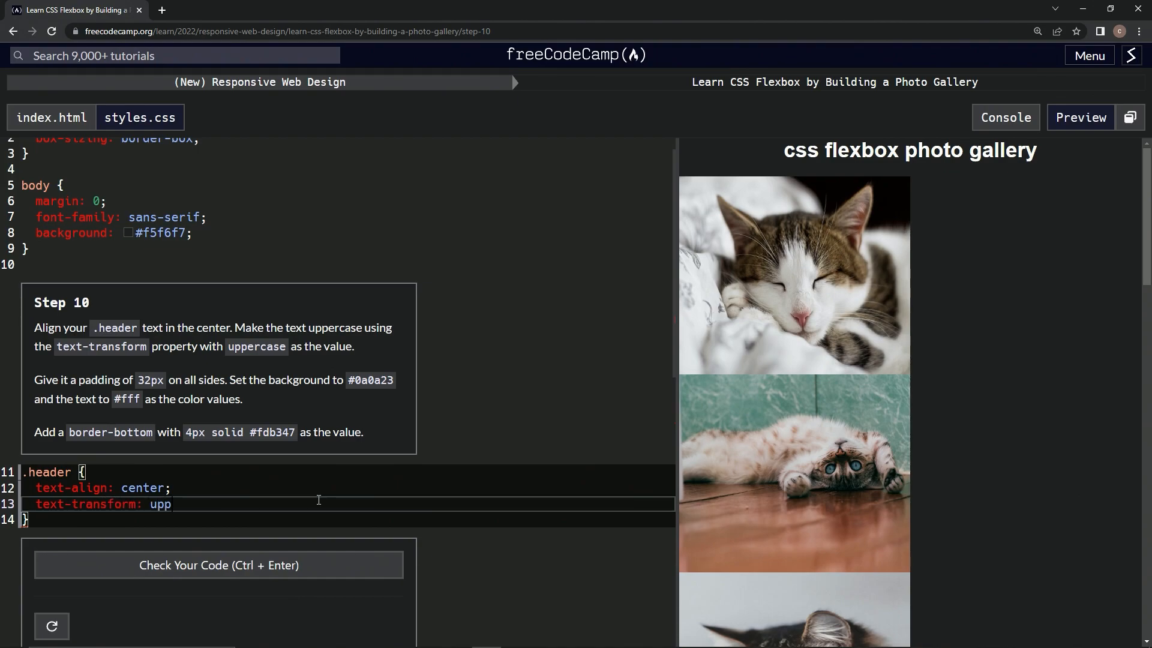
pyautogui.write('ercase;')
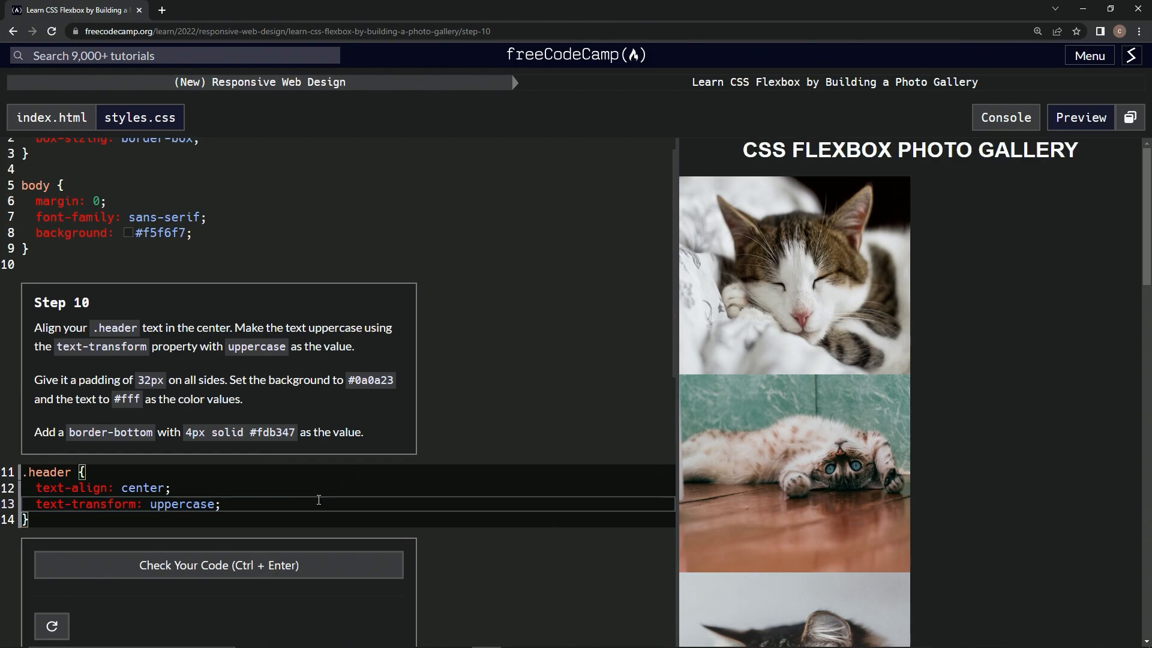
pyautogui.press('Return')
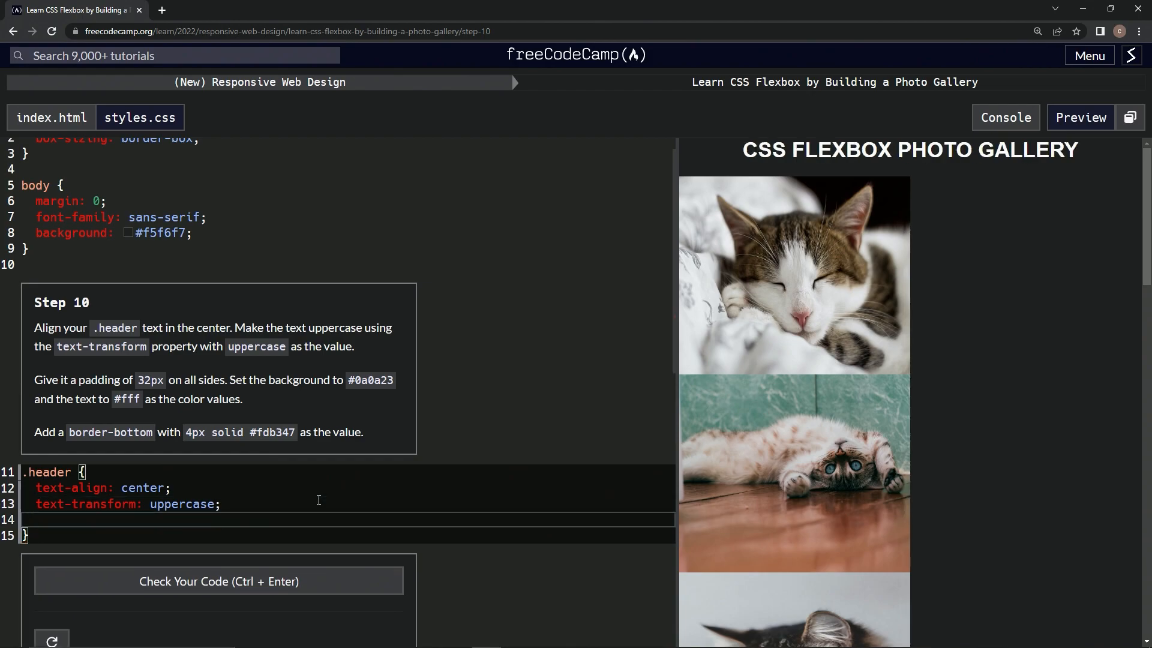
pyautogui.write('padding')
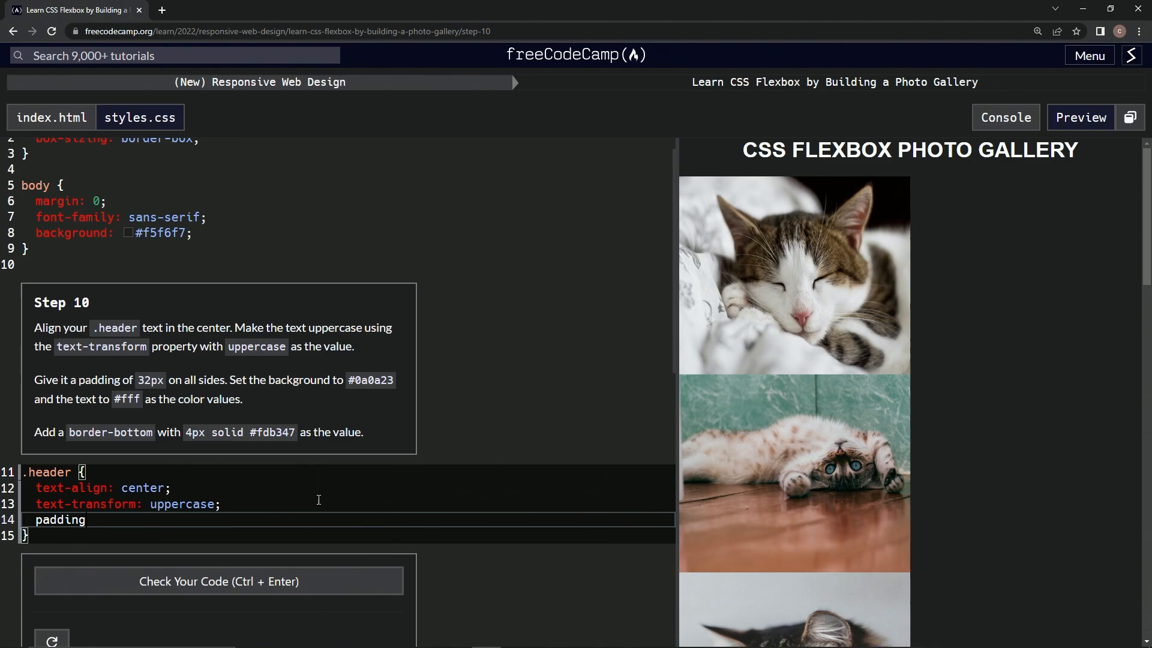
pyautogui.write(':')
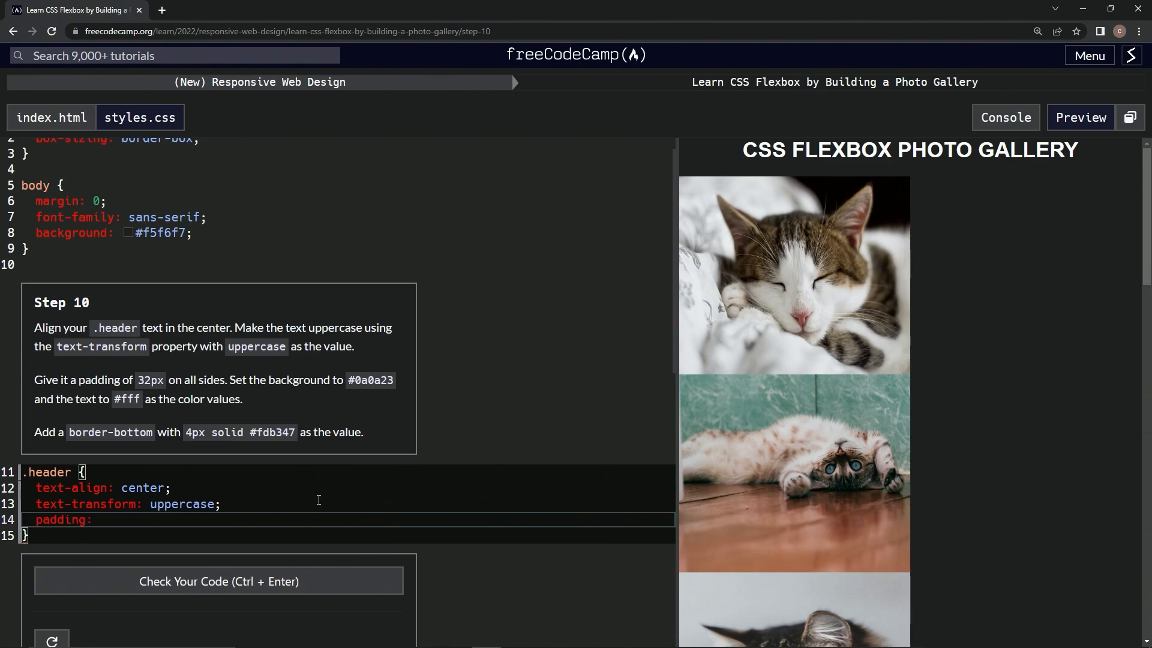
pyautogui.write('32px;')
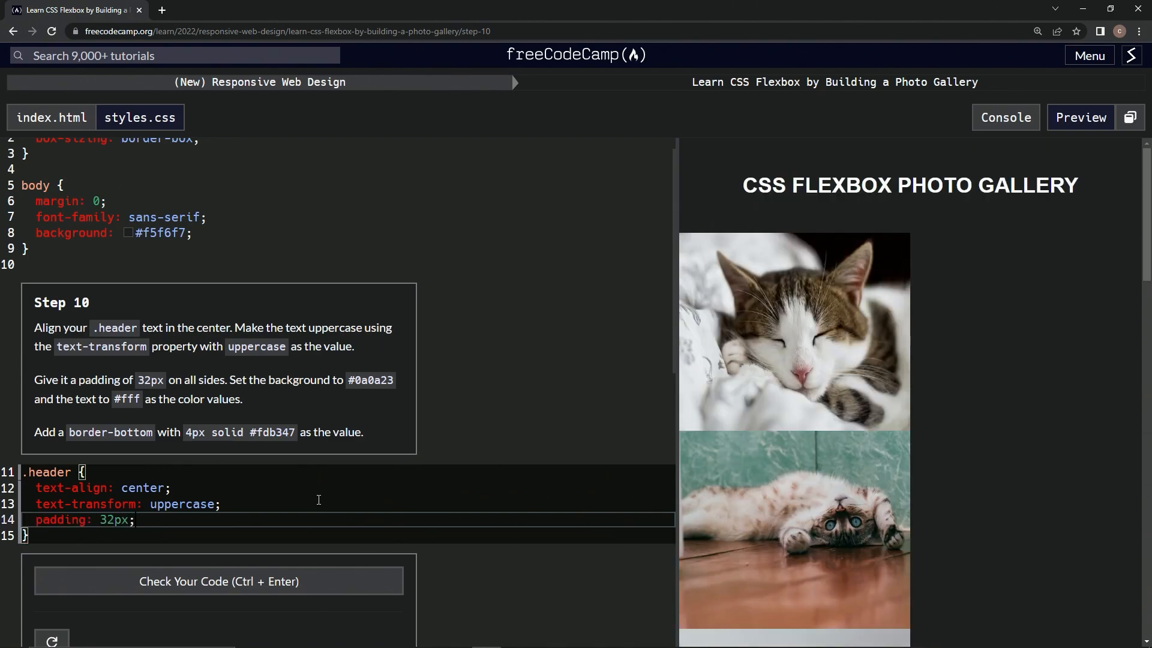
# Step: Add background-color: #0a0a23 to the .header rule
pyautogui.press('Enter')
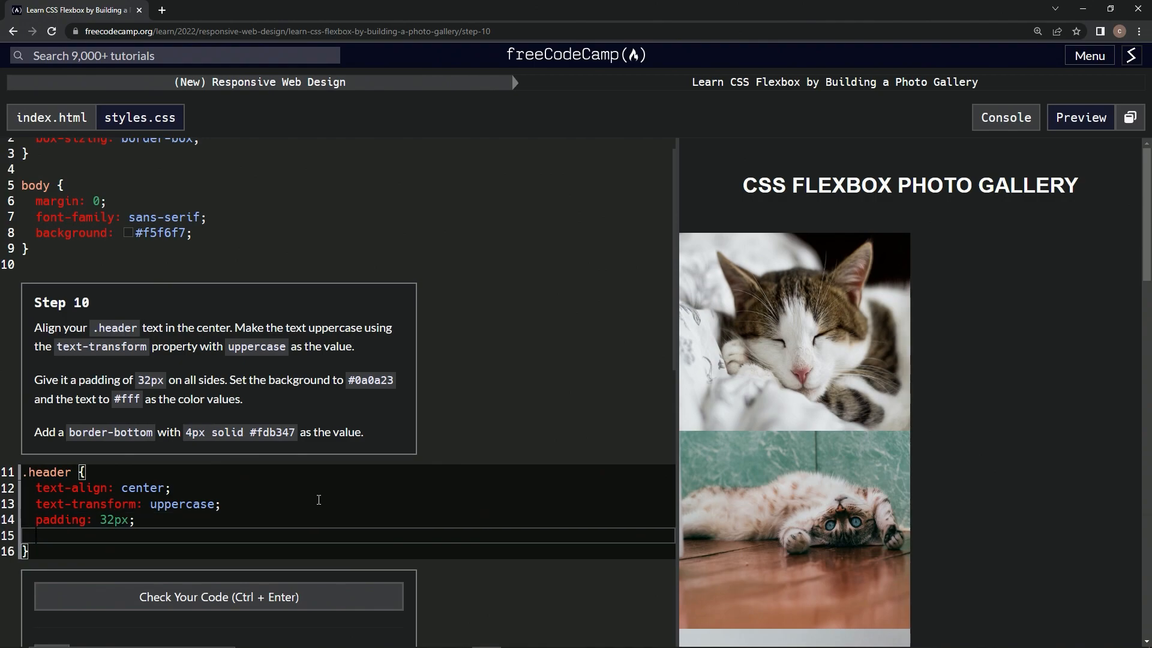
pyautogui.write('b')
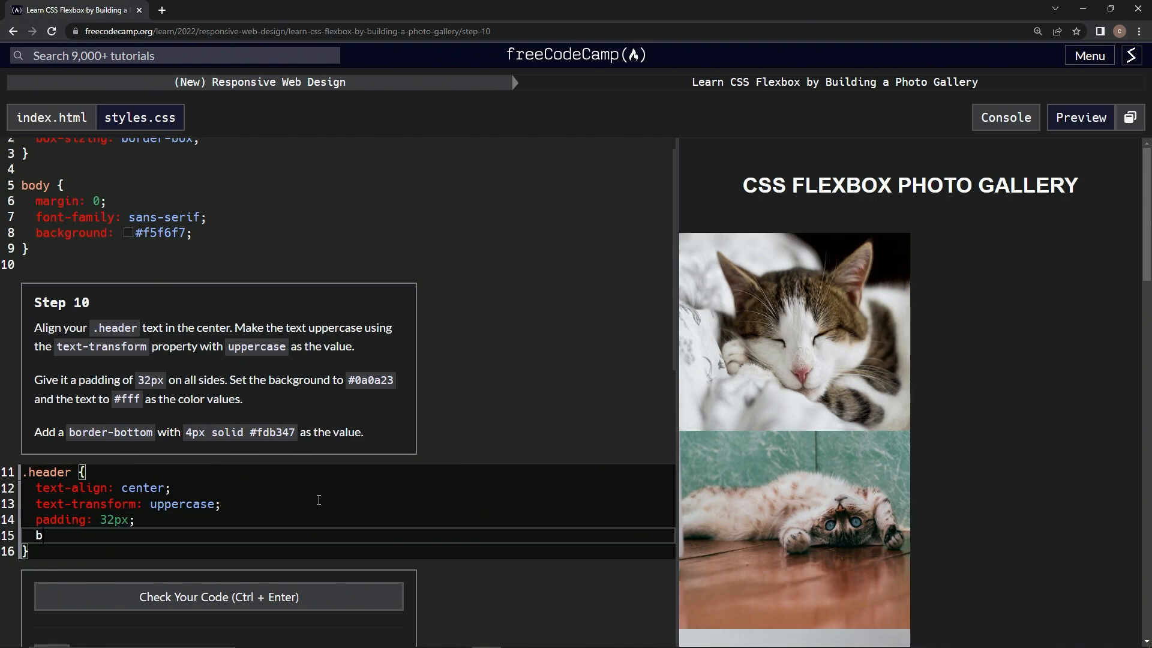
pyautogui.write('ack')
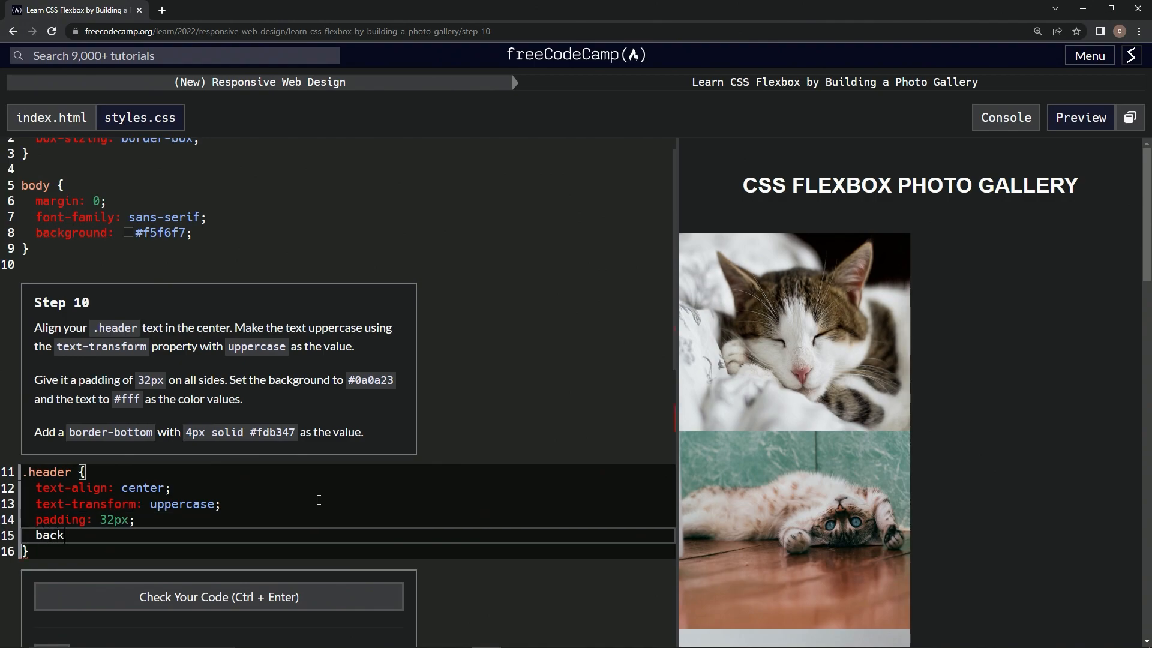
pyautogui.write('ground')
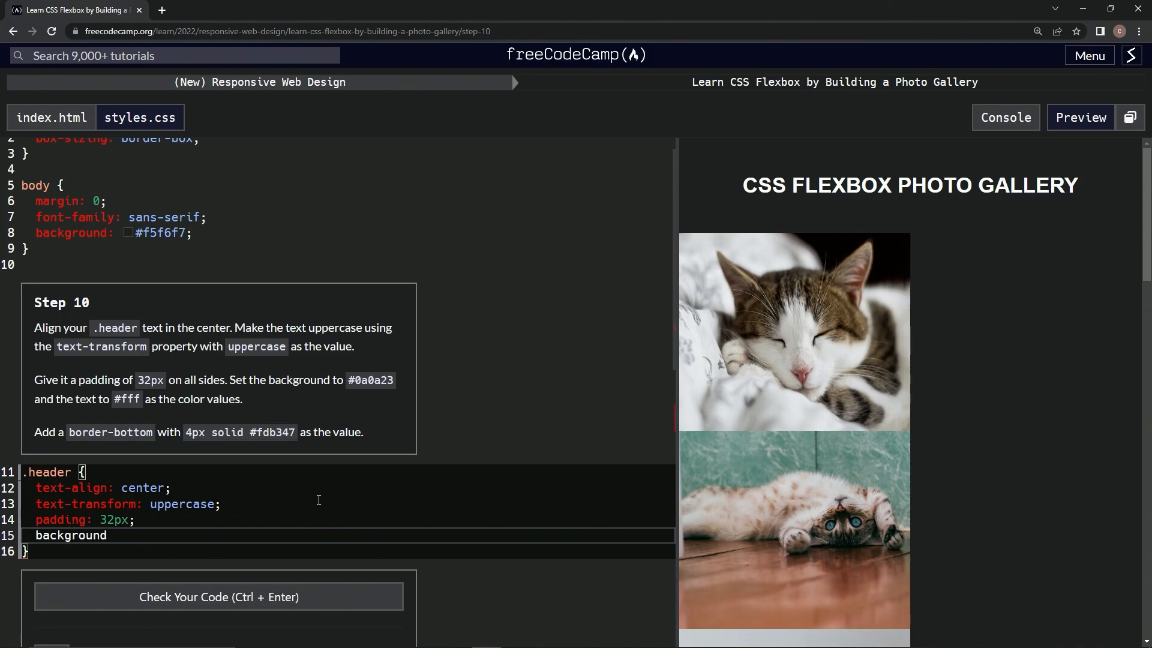
pyautogui.write('-color:')
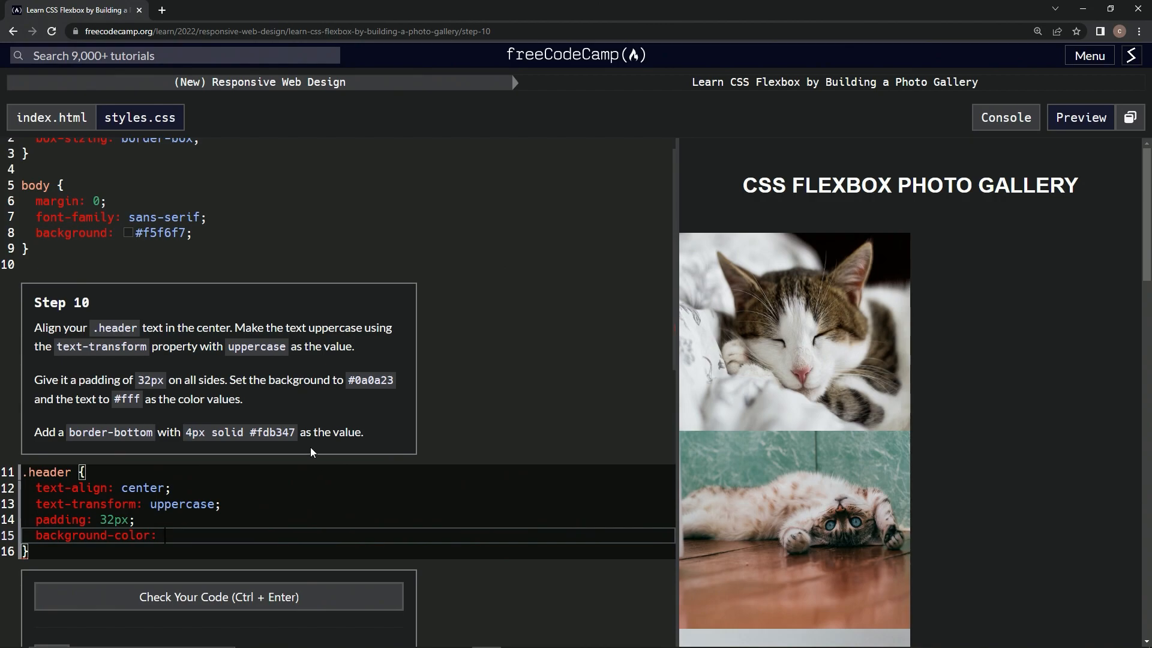
pyautogui.doubleClick(371, 380)
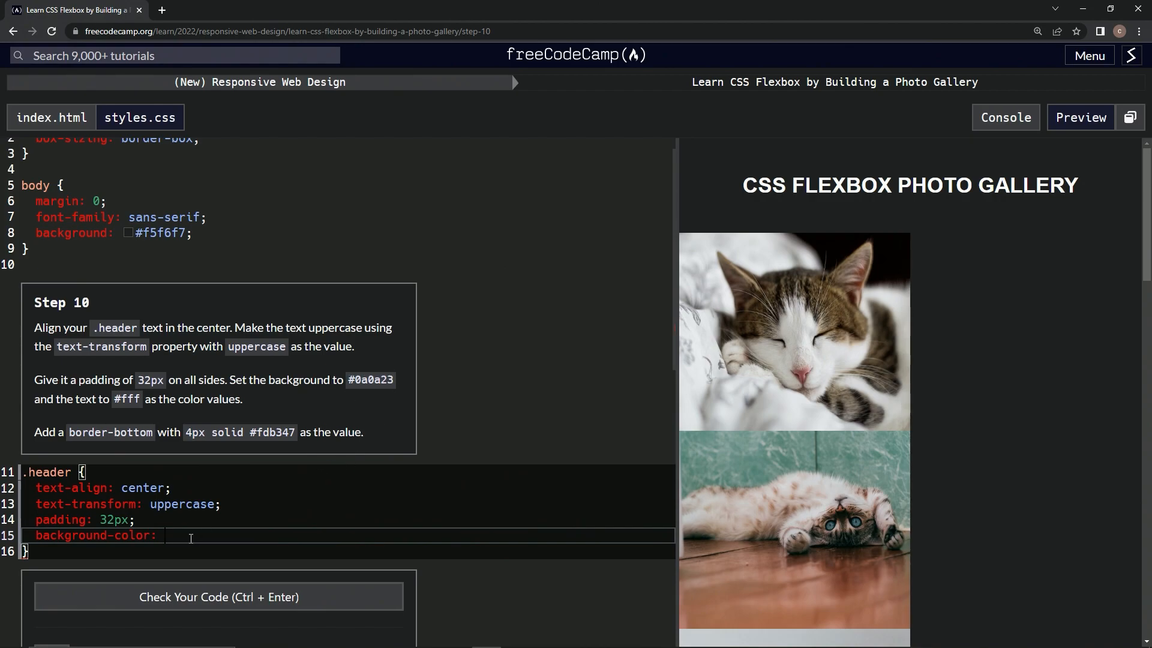
pyautogui.write('#0a0a23;')
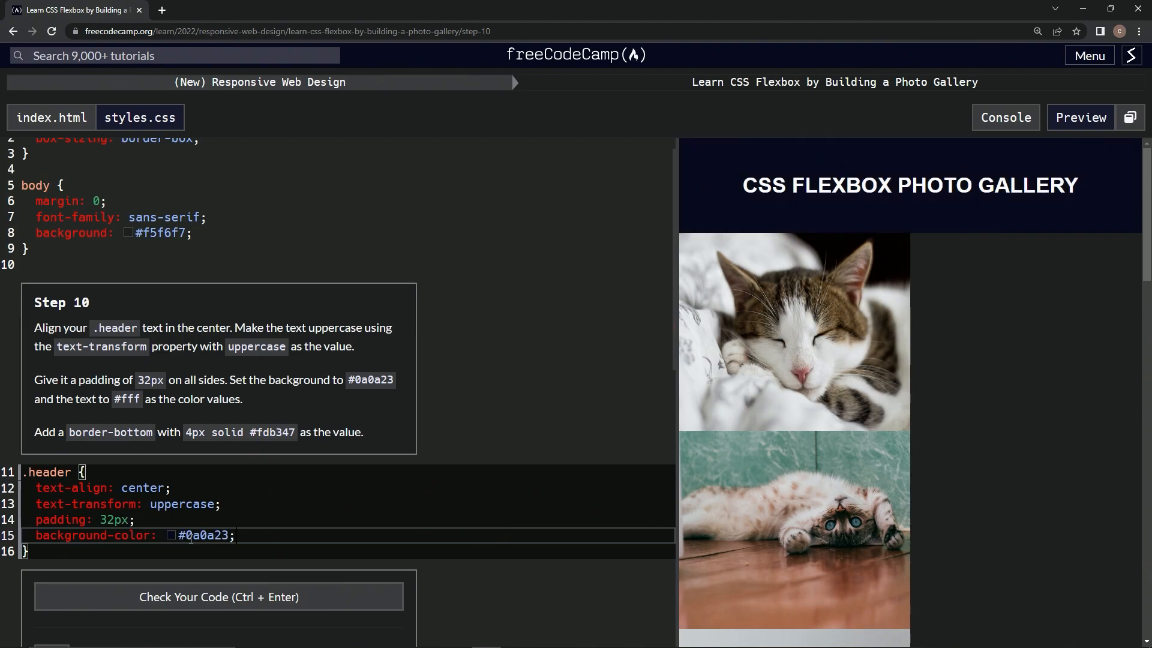
# Step: Add color: #fff to the .header rule
pyautogui.press('Enter')
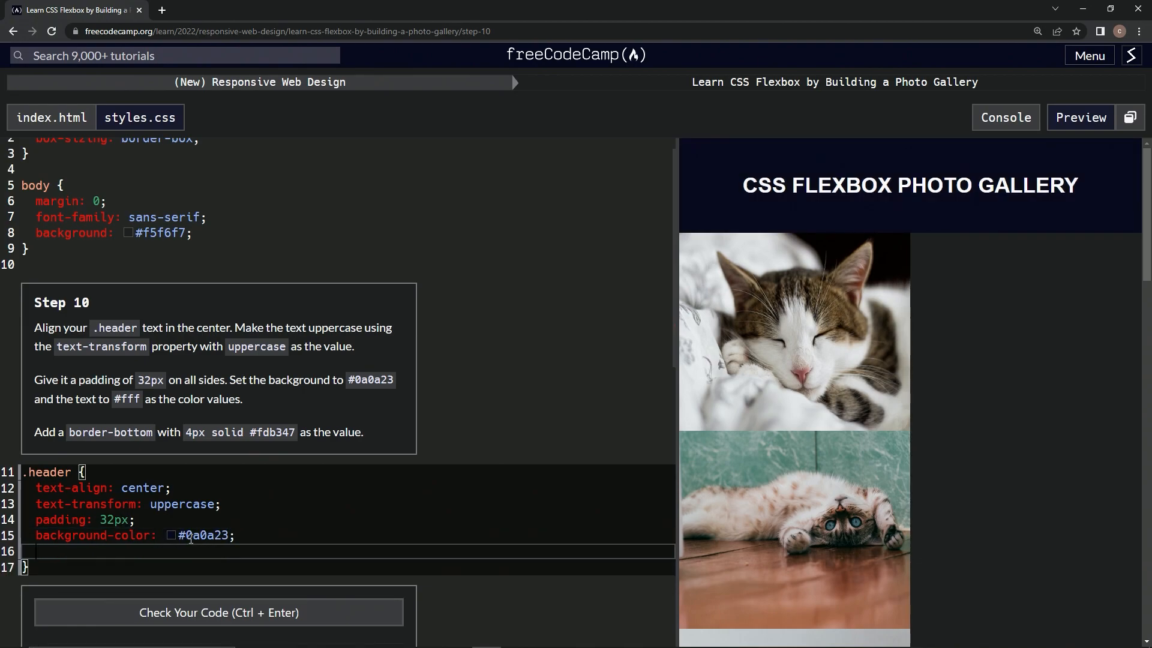
pyautogui.write('colo')
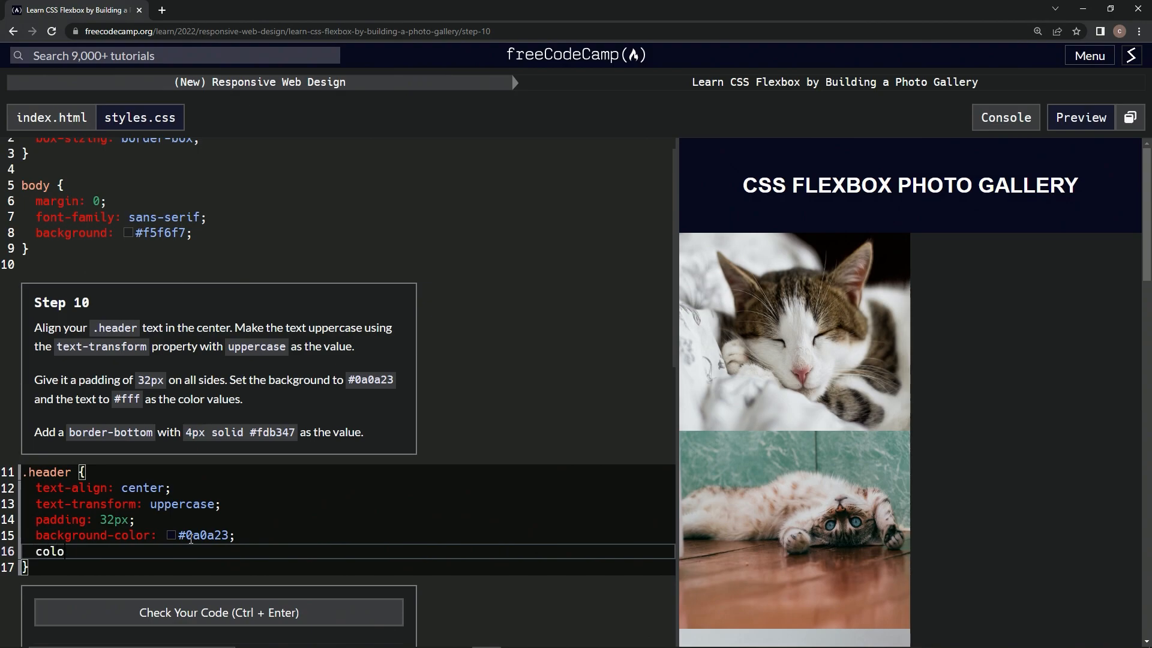
pyautogui.write('r:')
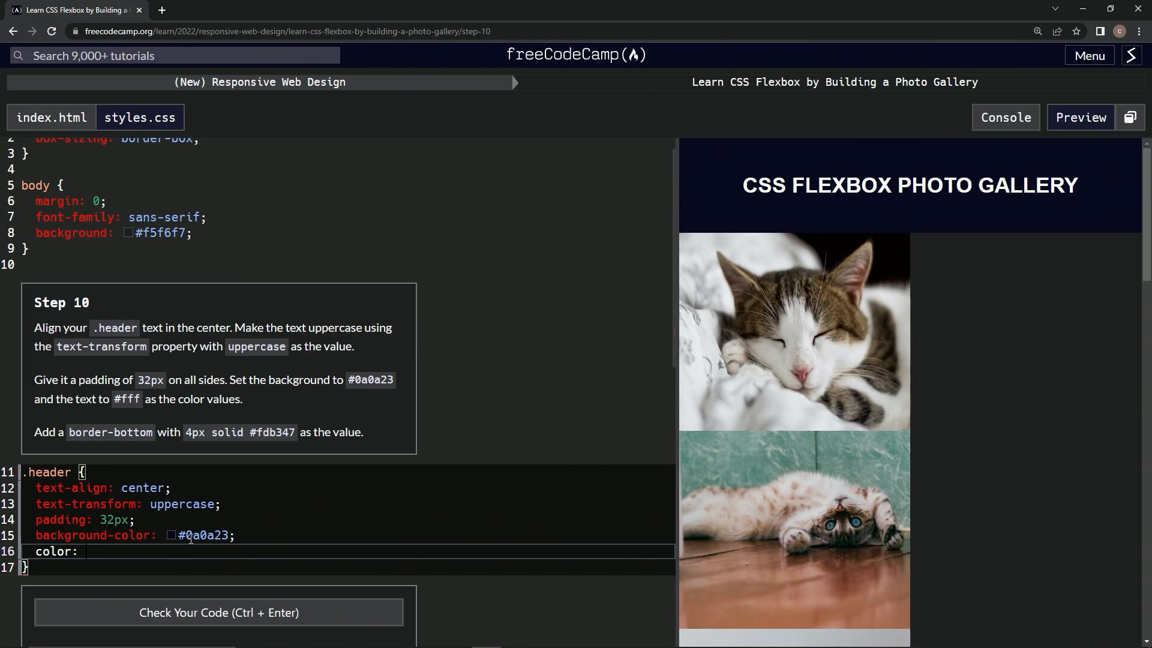
pyautogui.write('#')
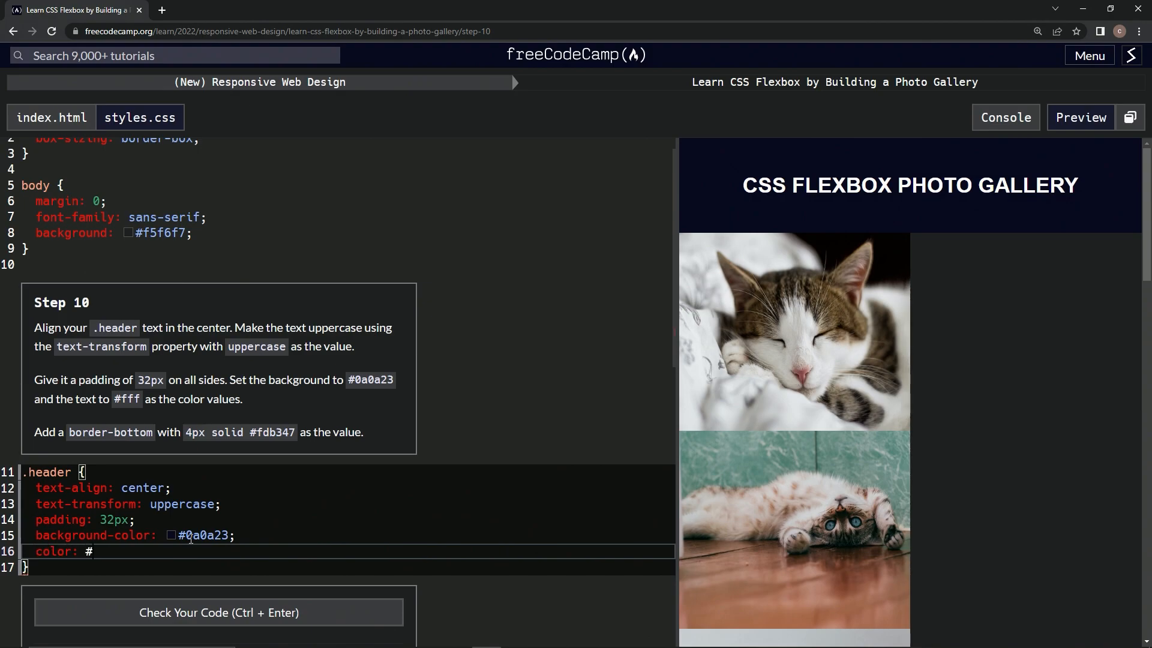
pyautogui.write('fff')
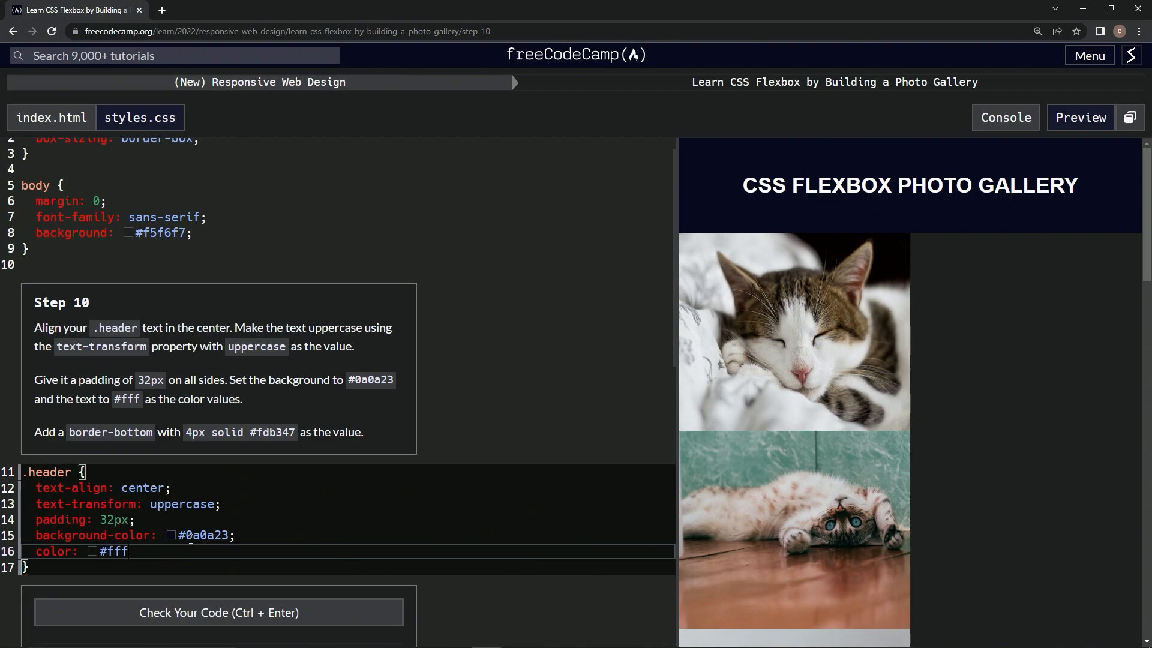
# Step: Add border-bottom: 4px solid #fdb347 to the .header rule
pyautogui.press('Enter')
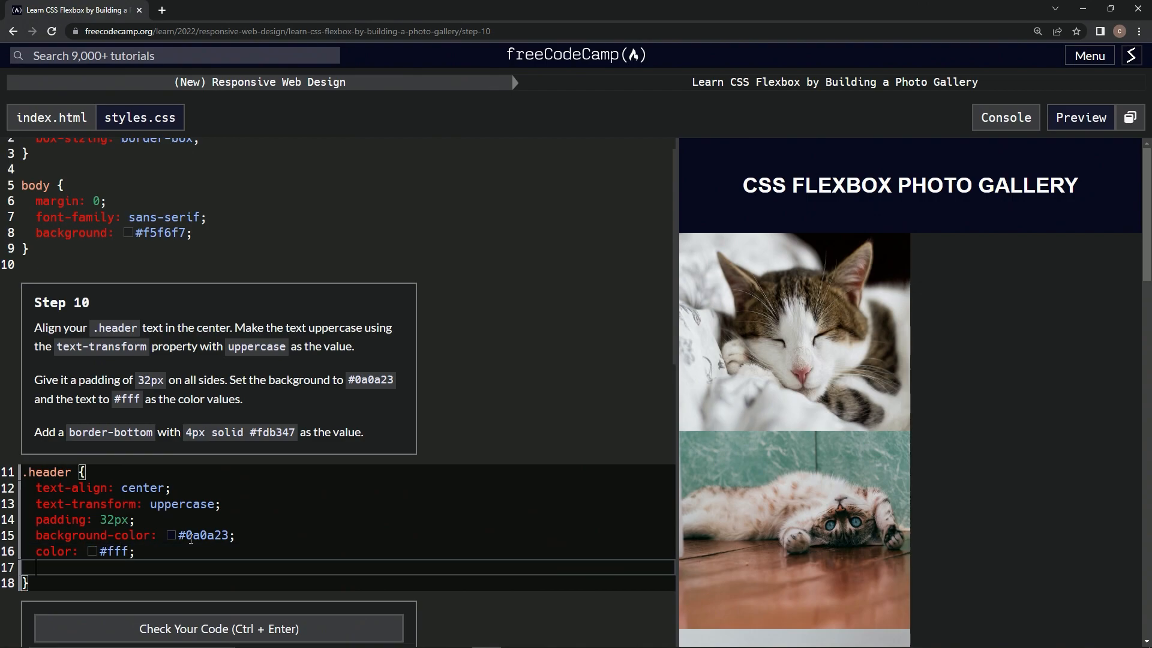
pyautogui.write('bord')
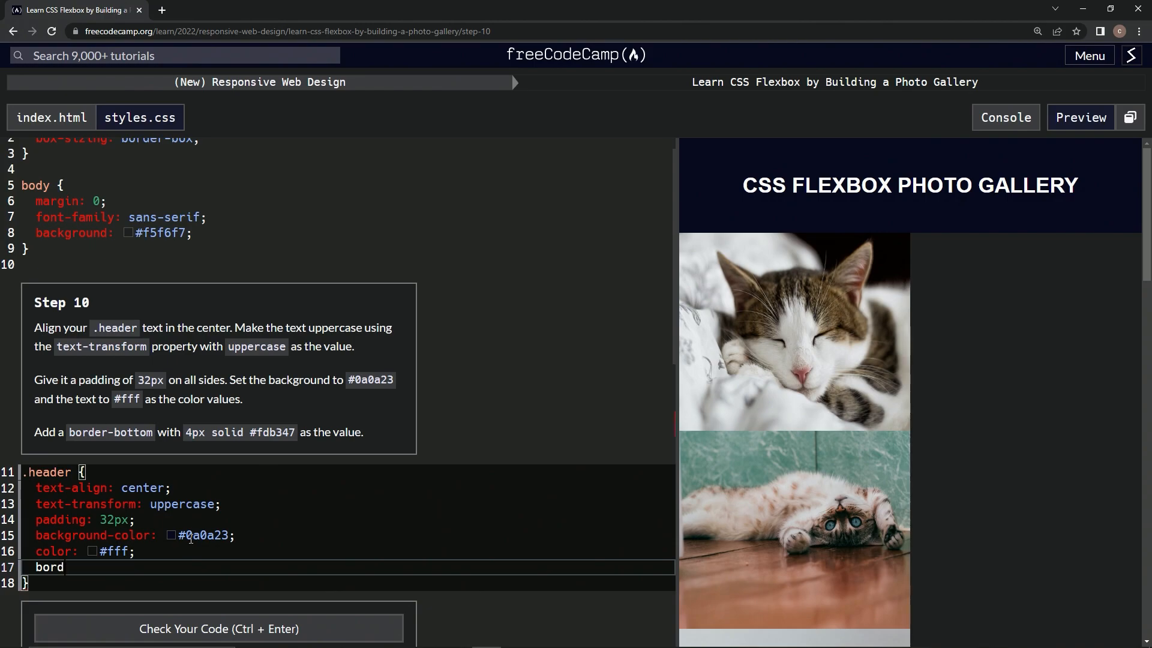
pyautogui.write('er=')
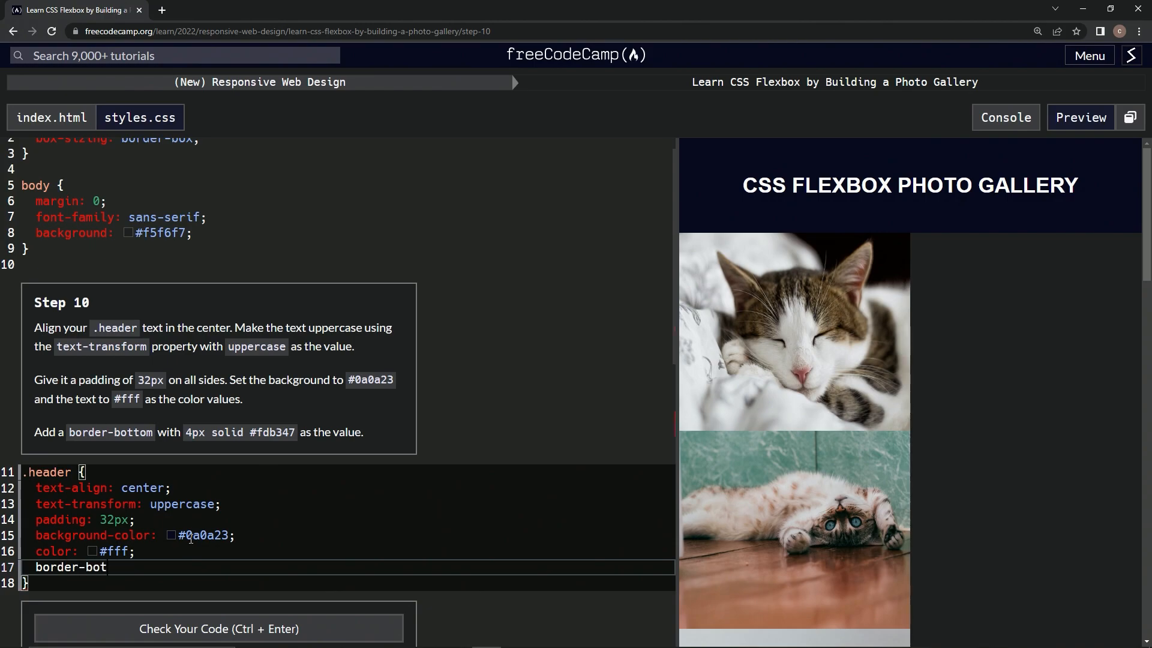
pyautogui.write('tom:')
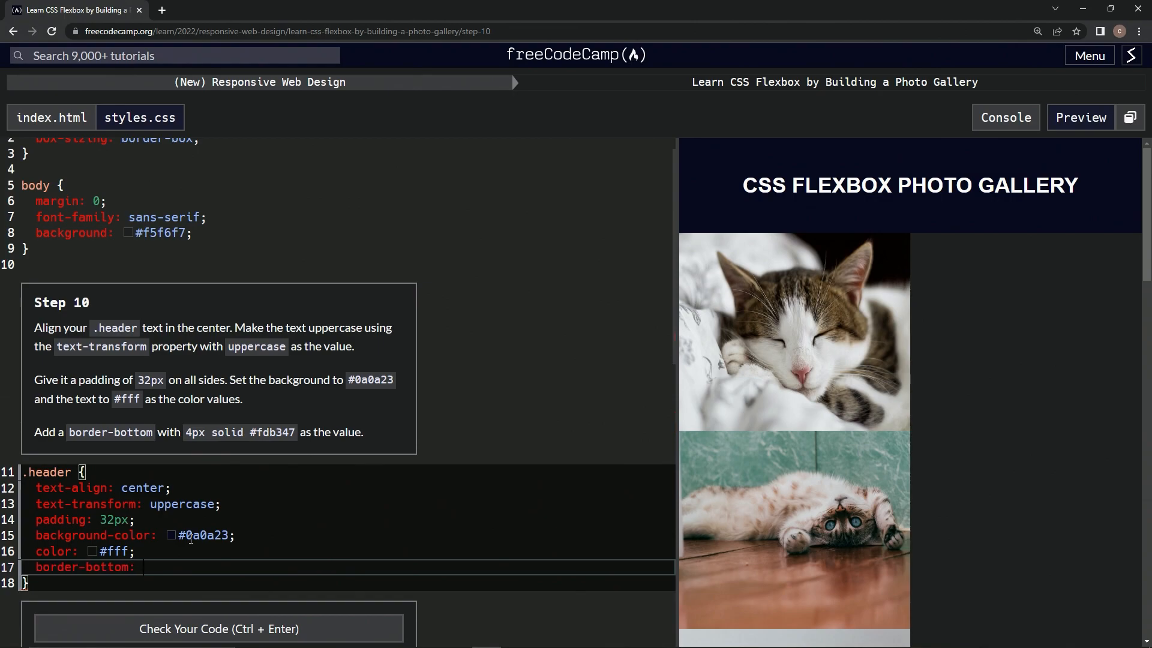
pyautogui.write('4px')
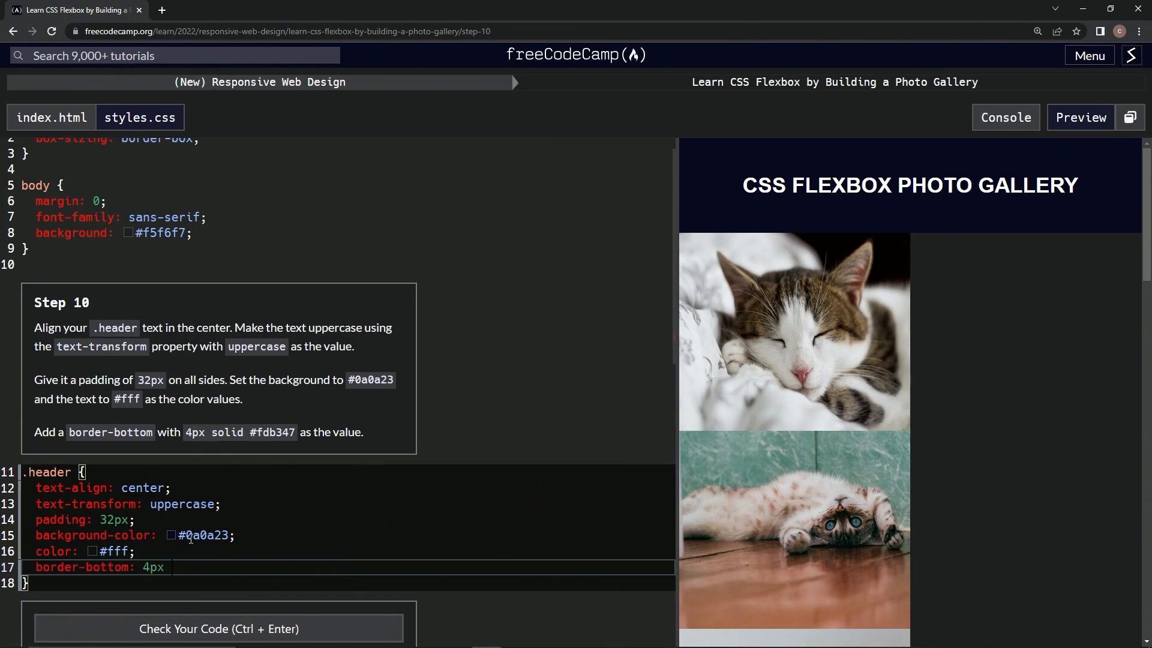
pyautogui.write('solid')
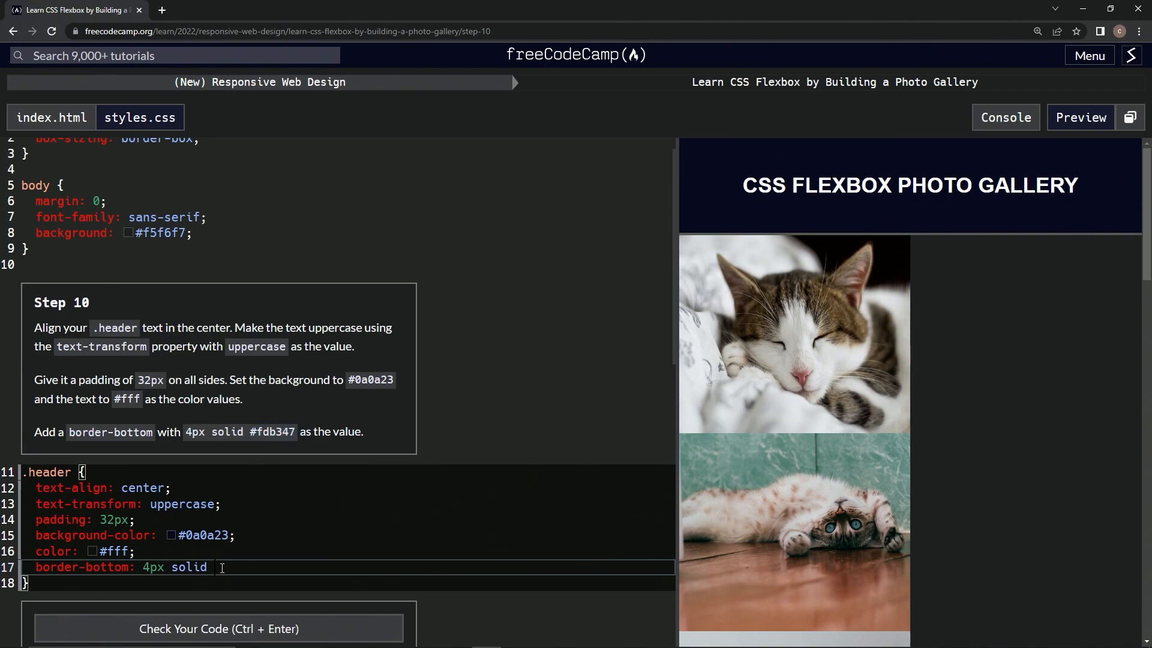
pyautogui.write('#fdb347 ;')
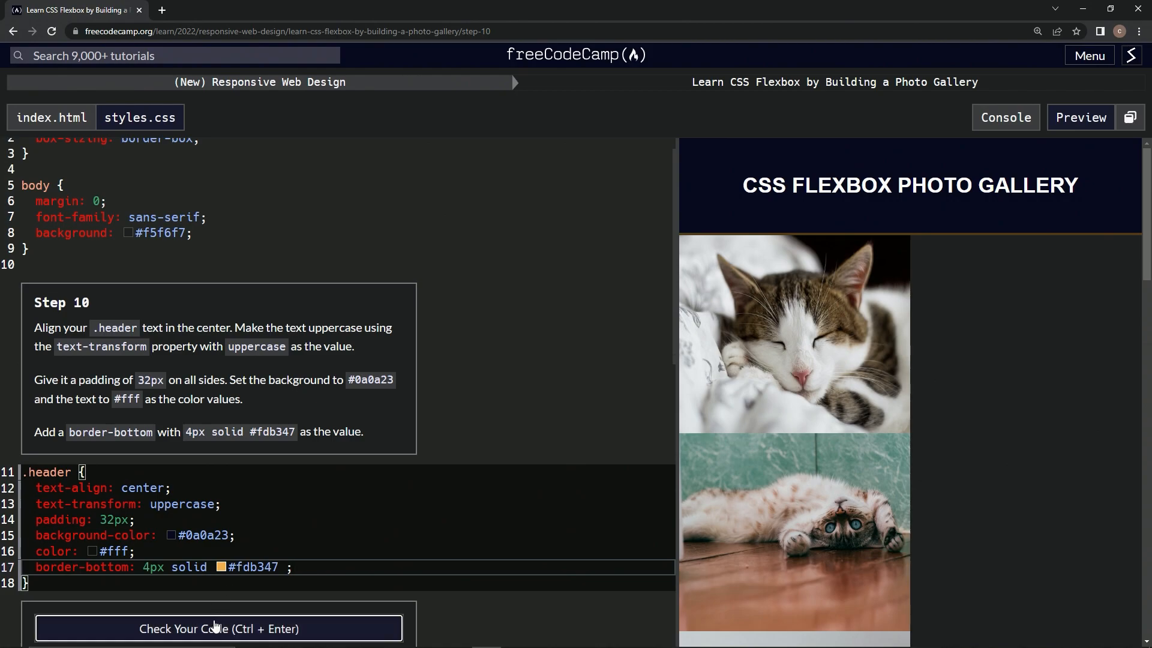
# Step: Check the step 10 code and submit it, moving on to step 11
pyautogui.click(218, 627)
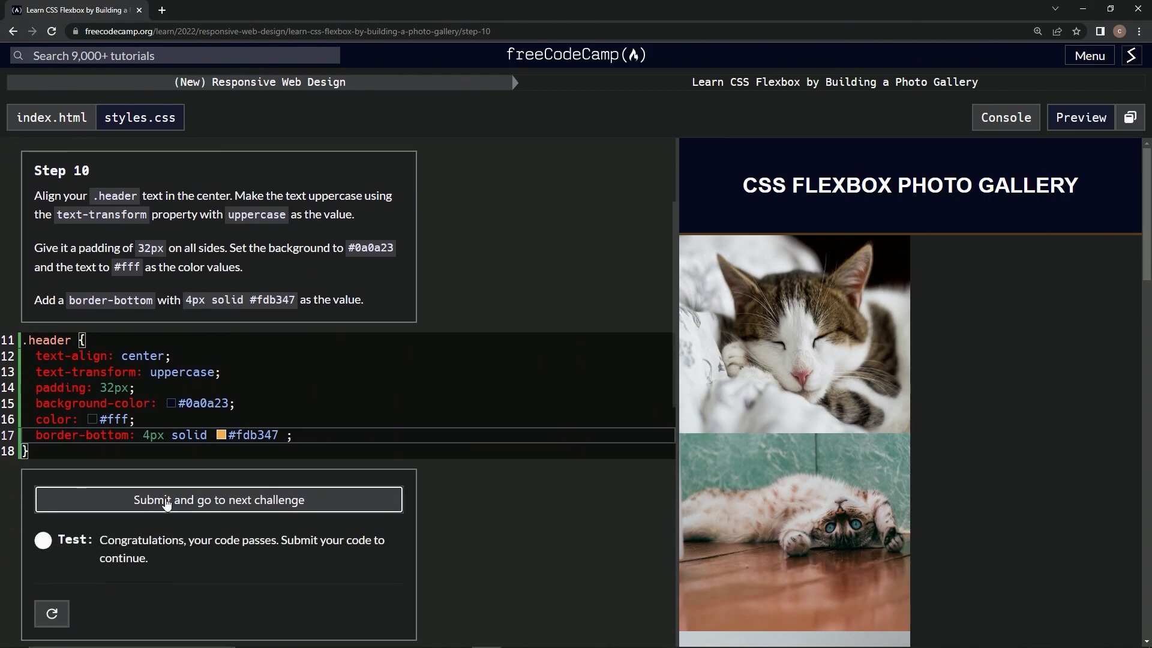
pyautogui.click(218, 499)
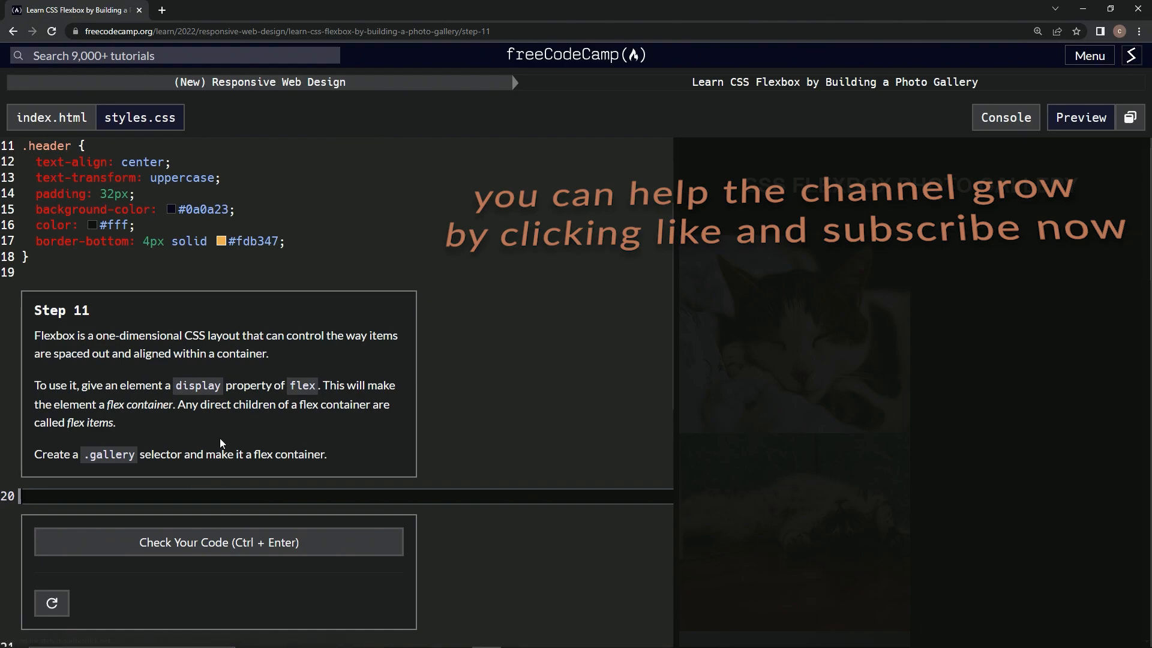
pyautogui.moveTo(22, 321)
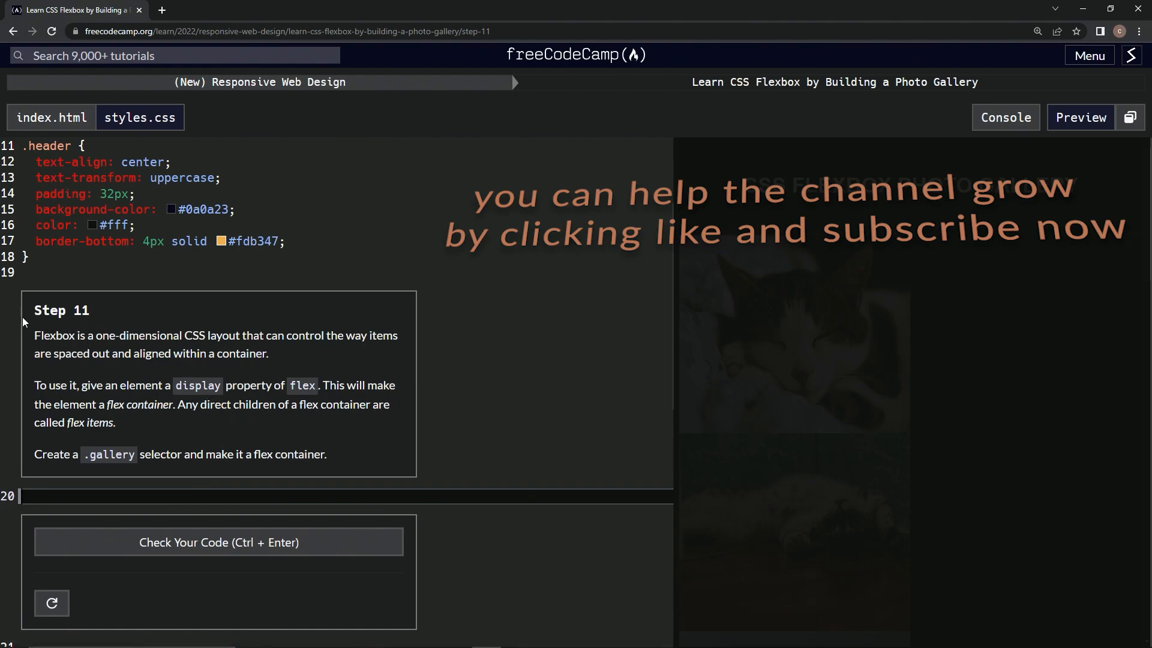
pyautogui.moveTo(367, 315)
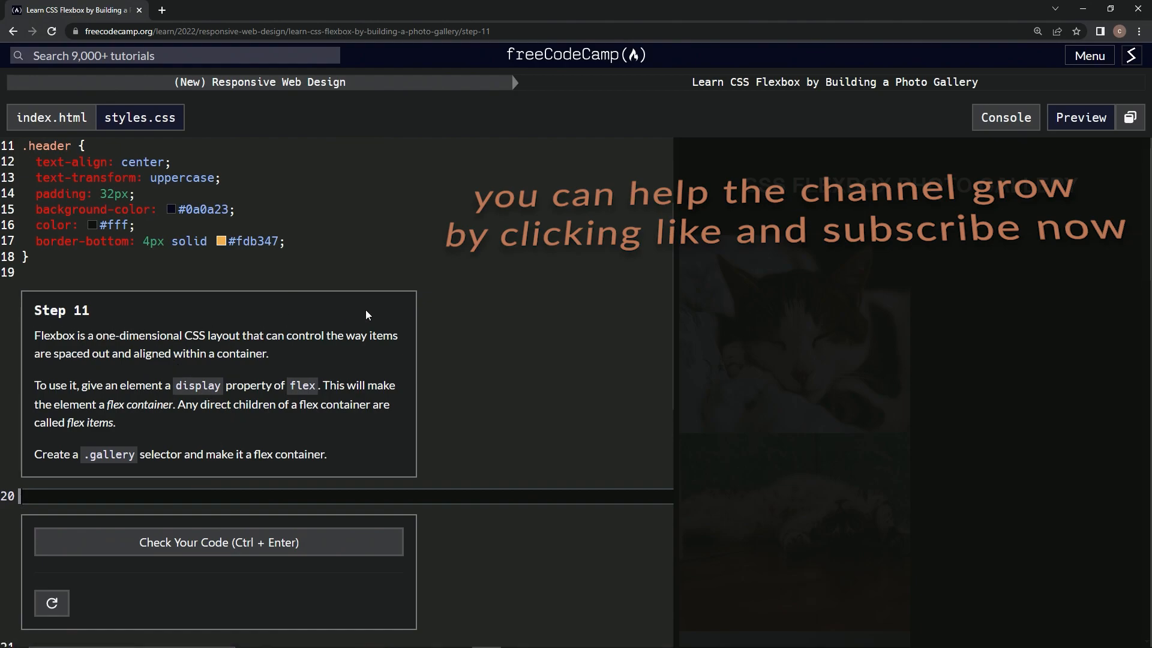